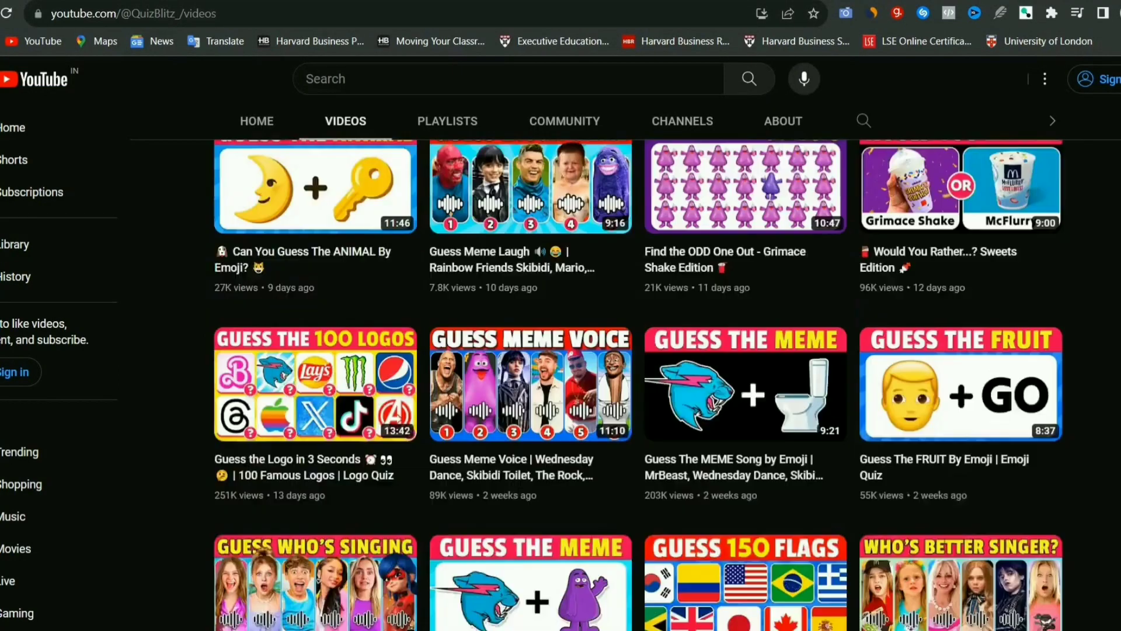
- Scroll Planetworm Riddles & Tests' Social Blade stats and select the $108–$1.7K monthly earnings
scroll(down, 3)
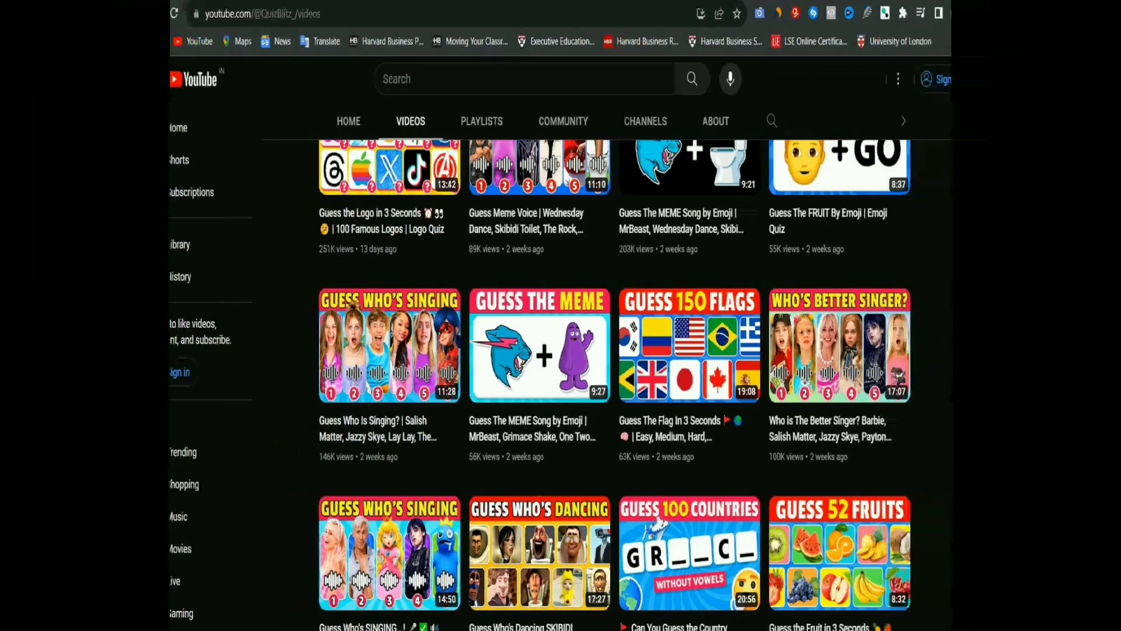
click(258, 13)
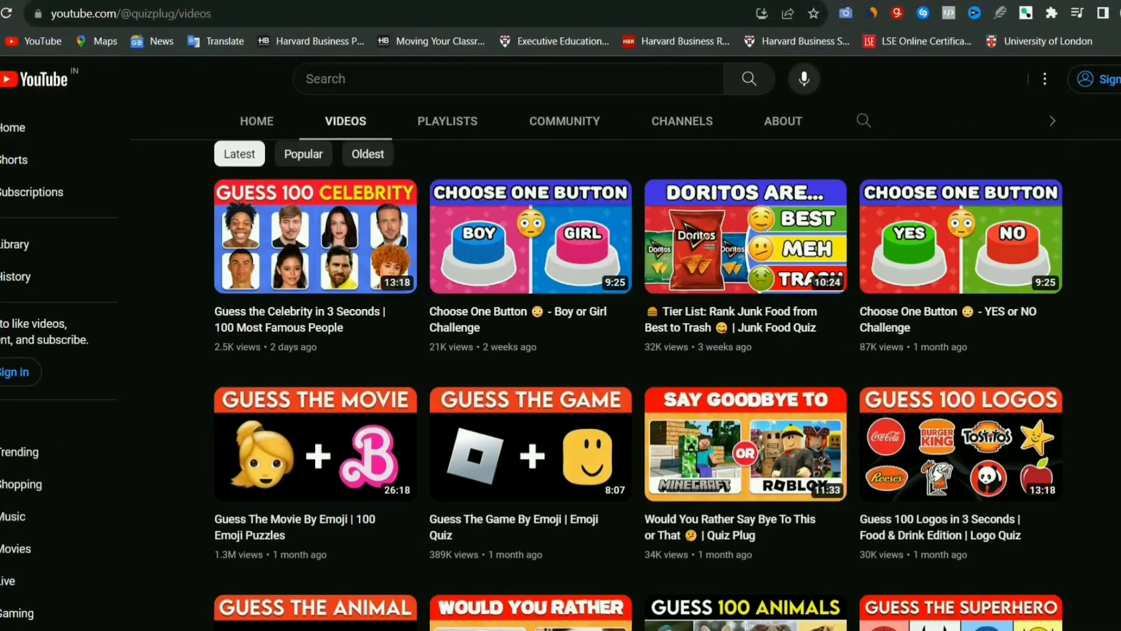
mouse_move(678, 328)
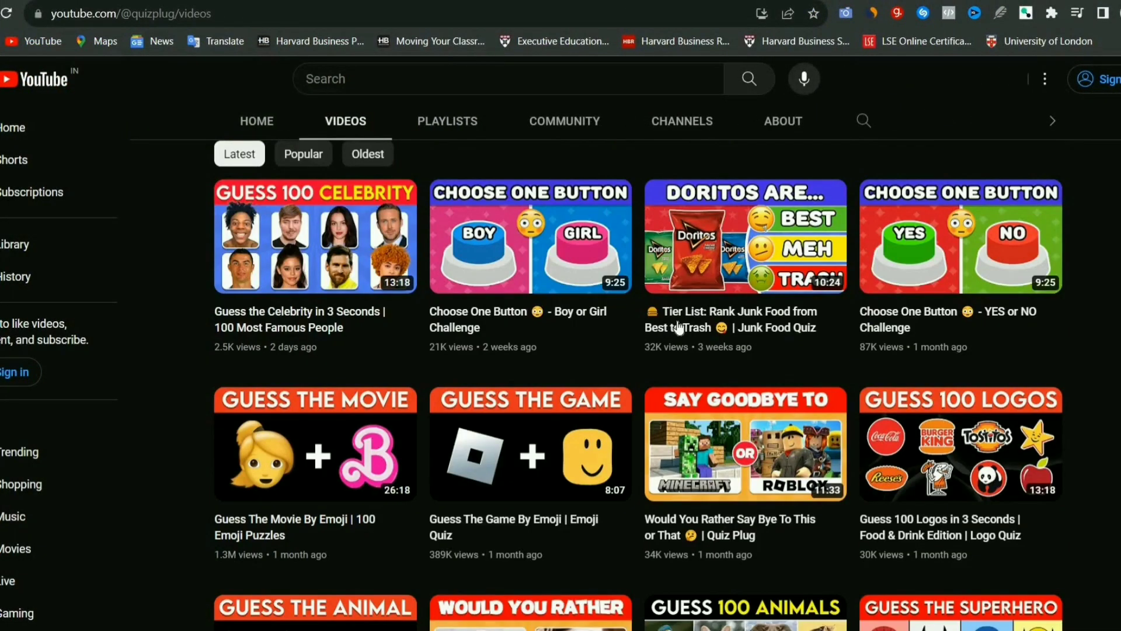
scroll(down, 3)
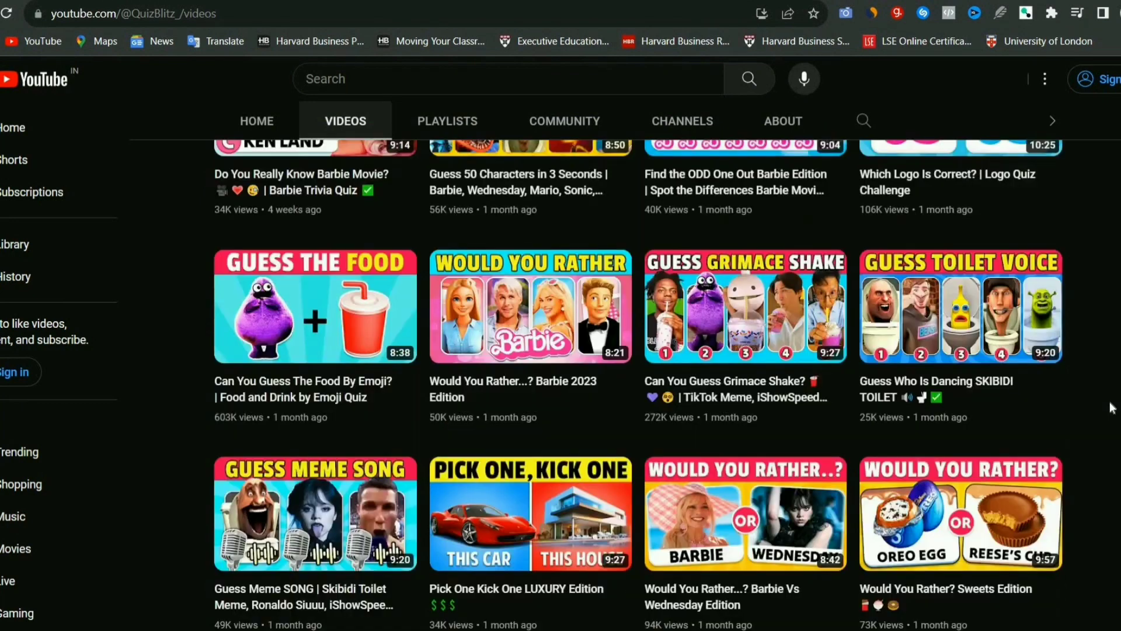
scroll(down, 3)
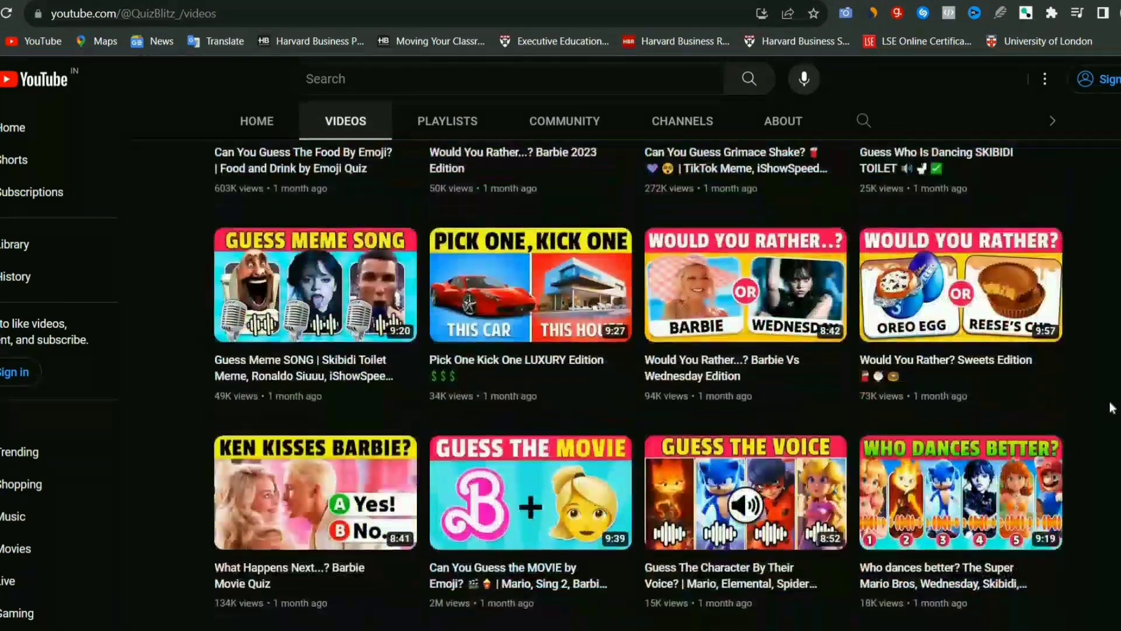
scroll(down, 3)
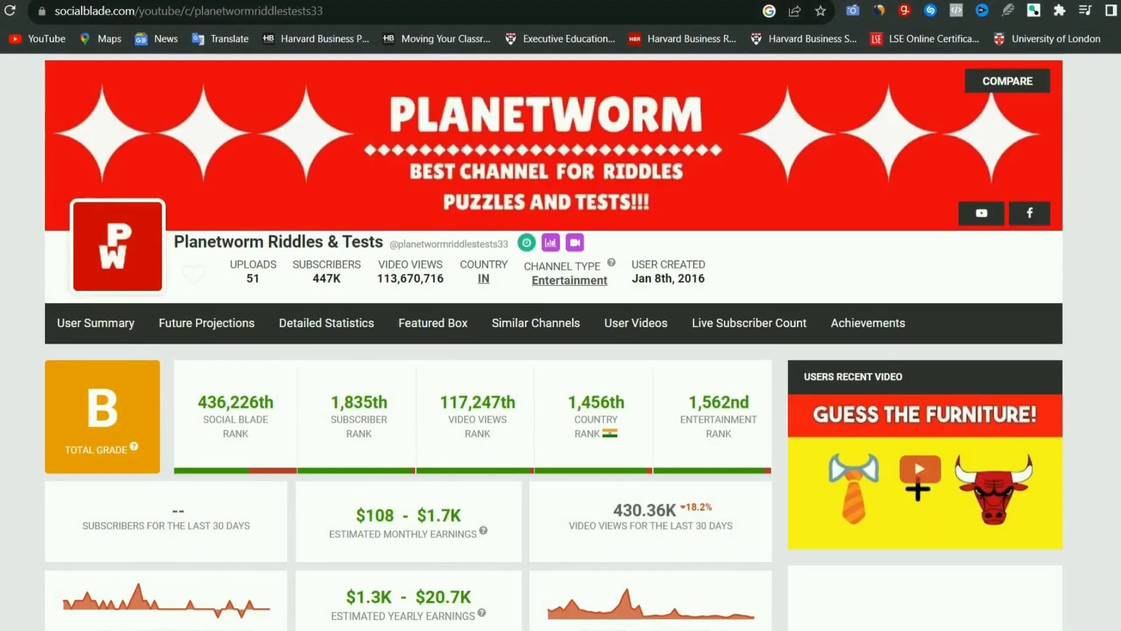
double_click(405, 515)
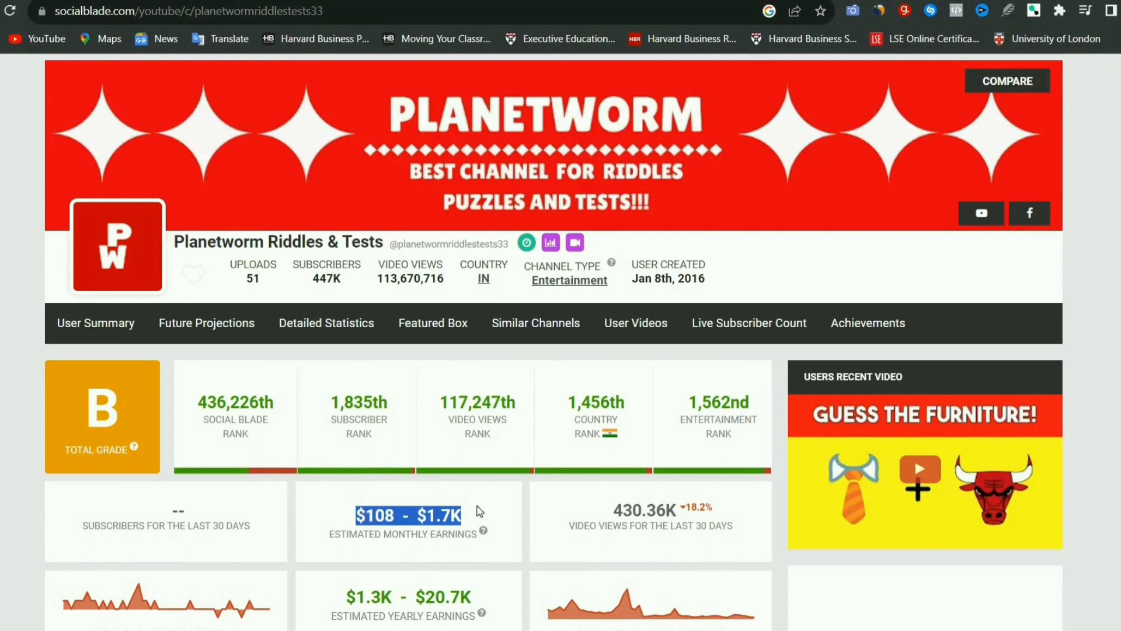
mouse_move(1079, 506)
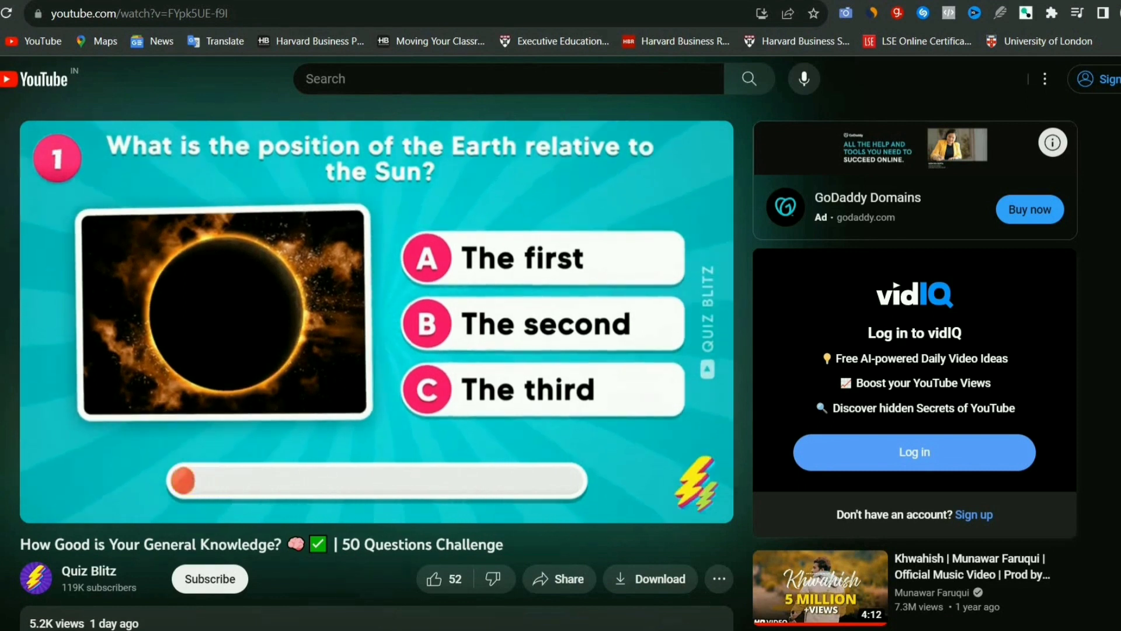
mouse_move(375, 329)
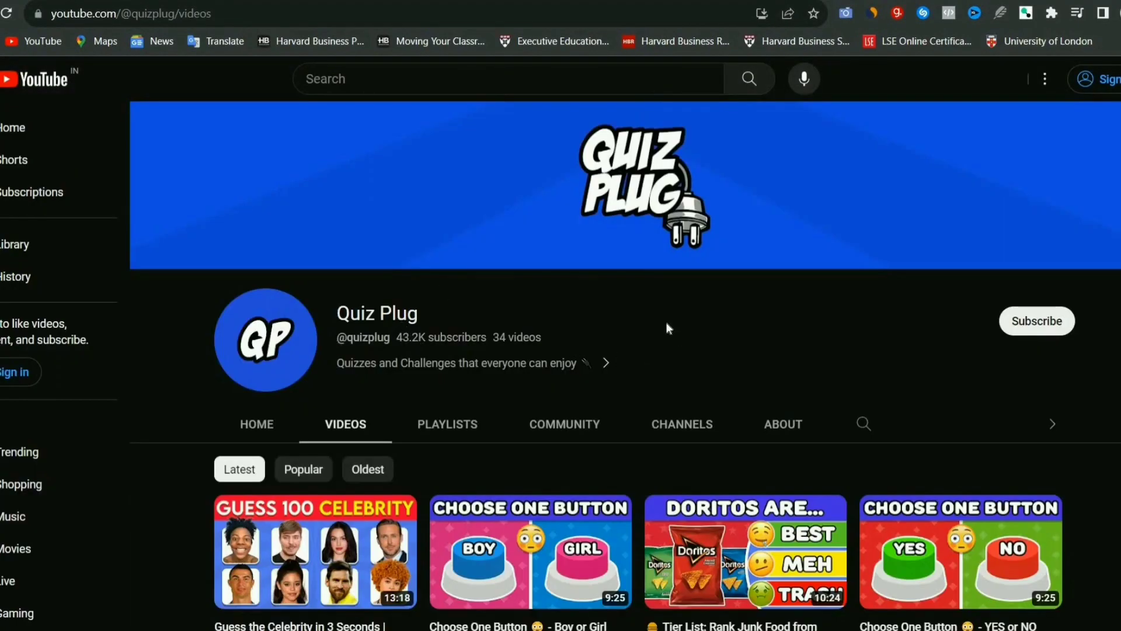
mouse_move(426, 366)
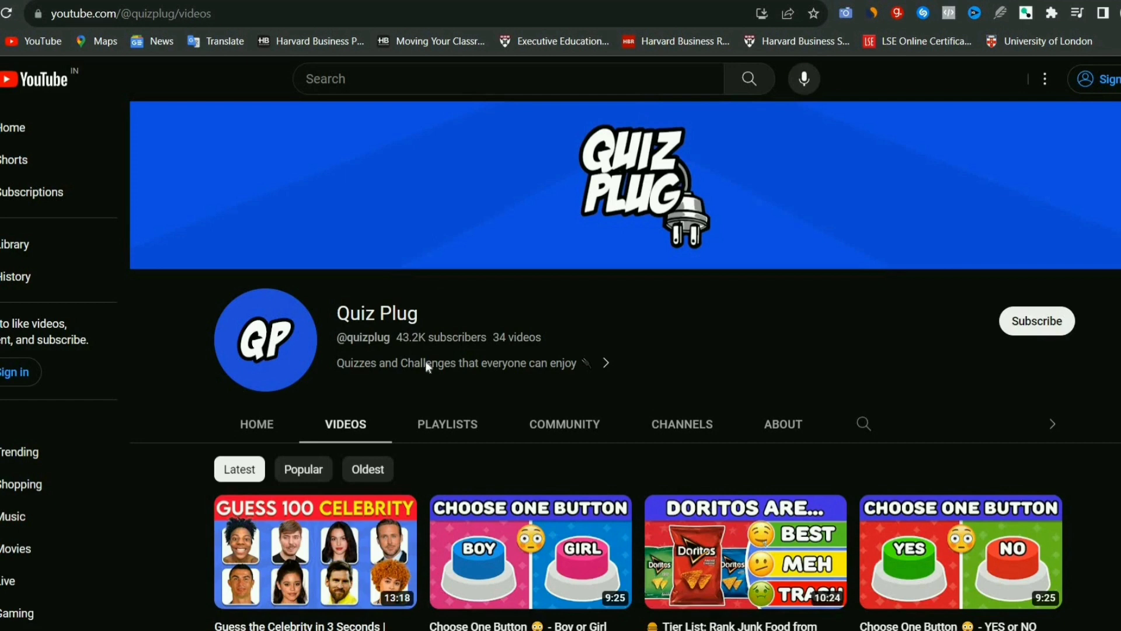
- Scroll through the Quiz Blitz channel's video list after leaving the Quiz Plug channel
scroll(down, 3)
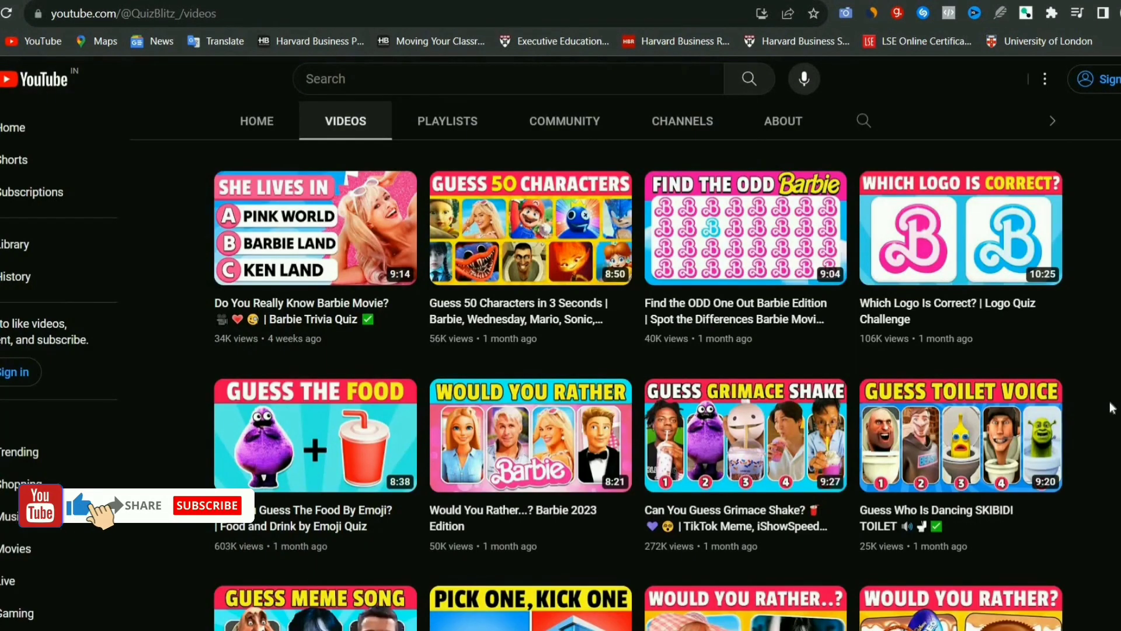
scroll(down, 3)
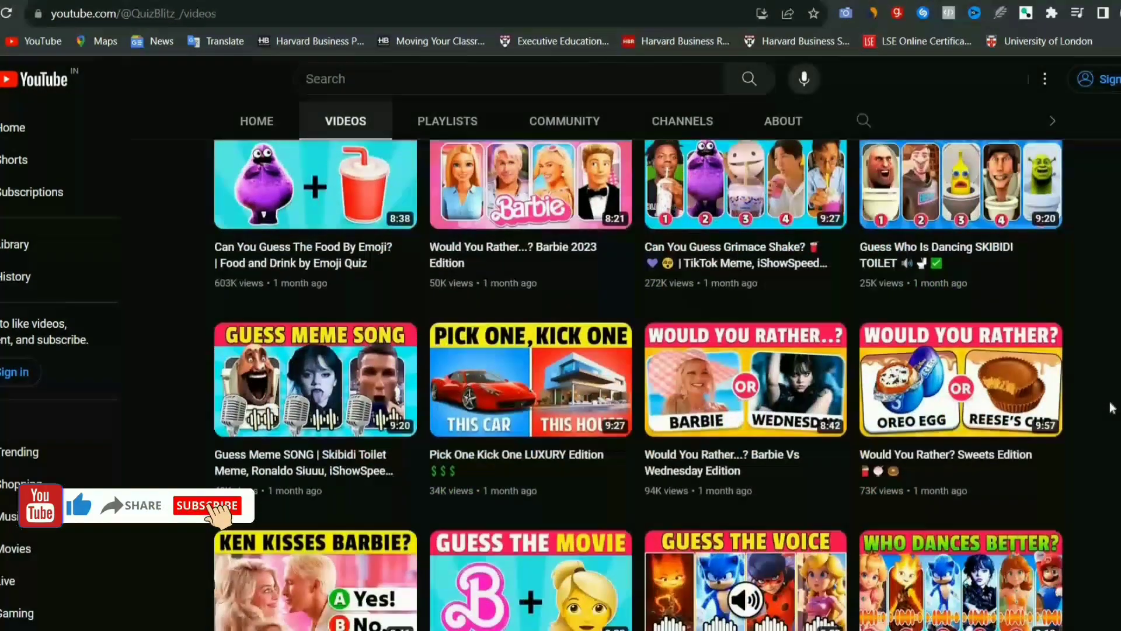
scroll(down, 3)
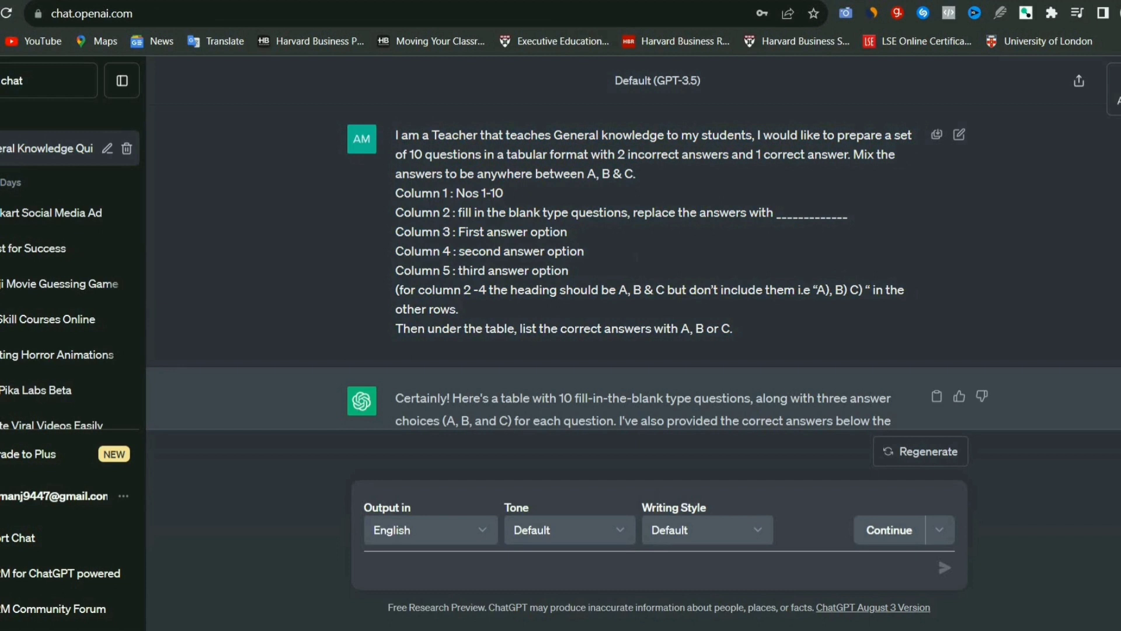
mouse_move(714, 281)
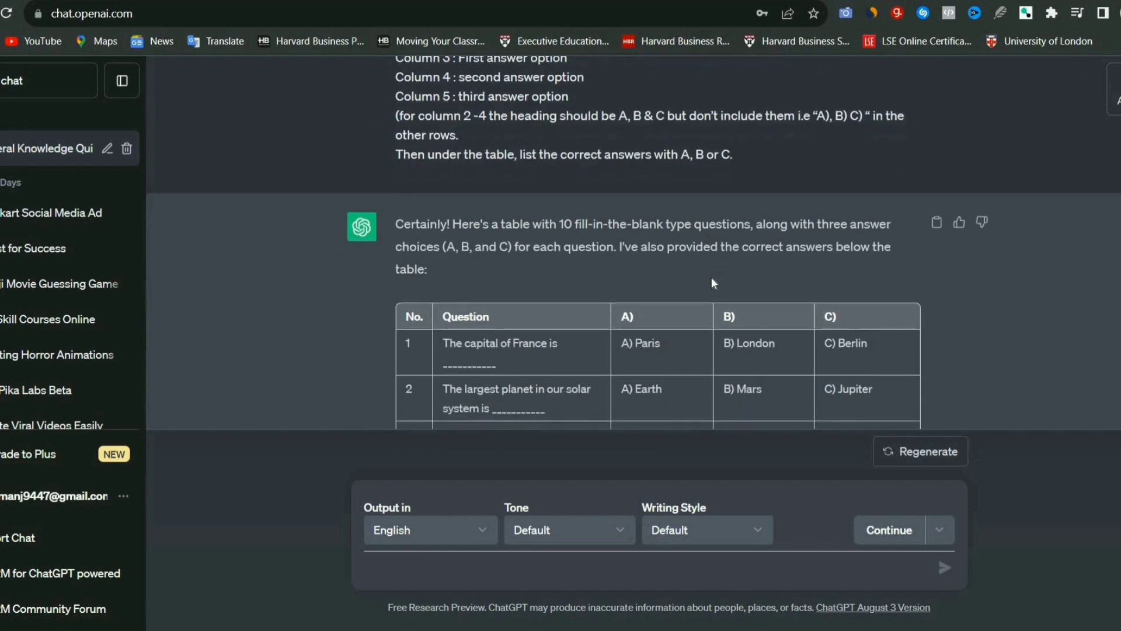
- Scroll through ChatGPT's ten-question fill-in-the-blank quiz table with A/B/C options
scroll(down, 3)
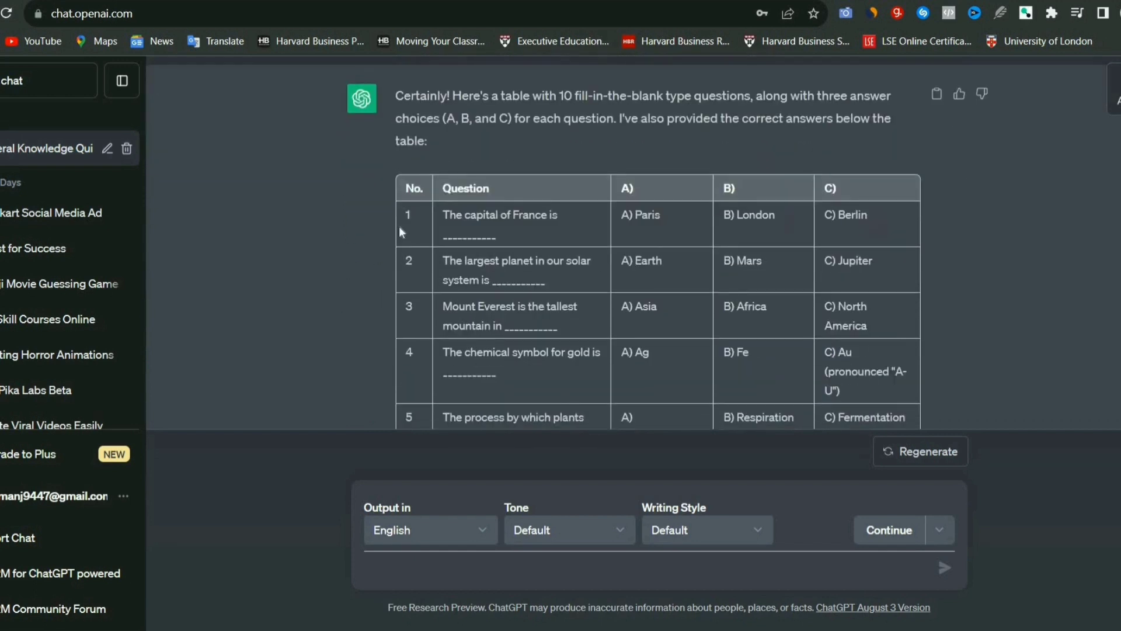
mouse_move(665, 252)
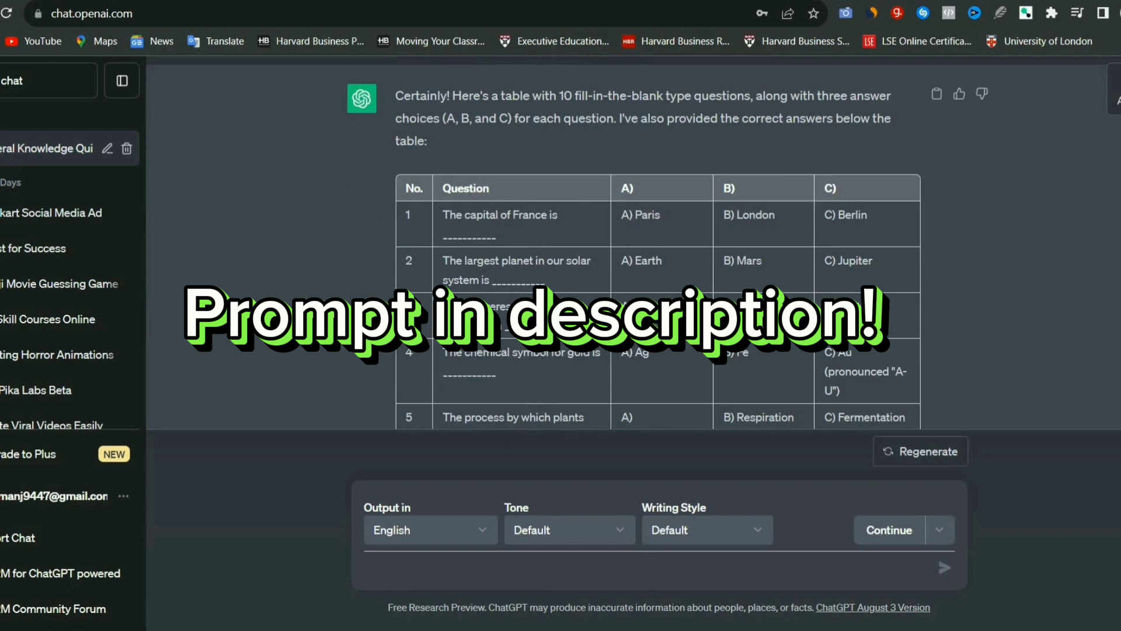
scroll(down, 3)
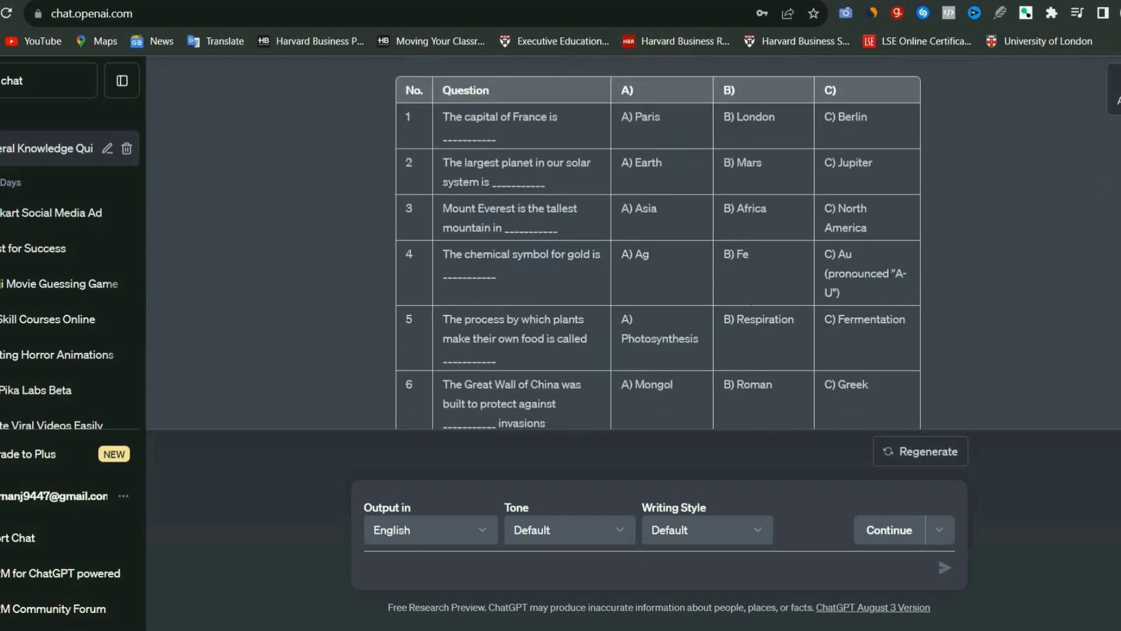
scroll(down, 3)
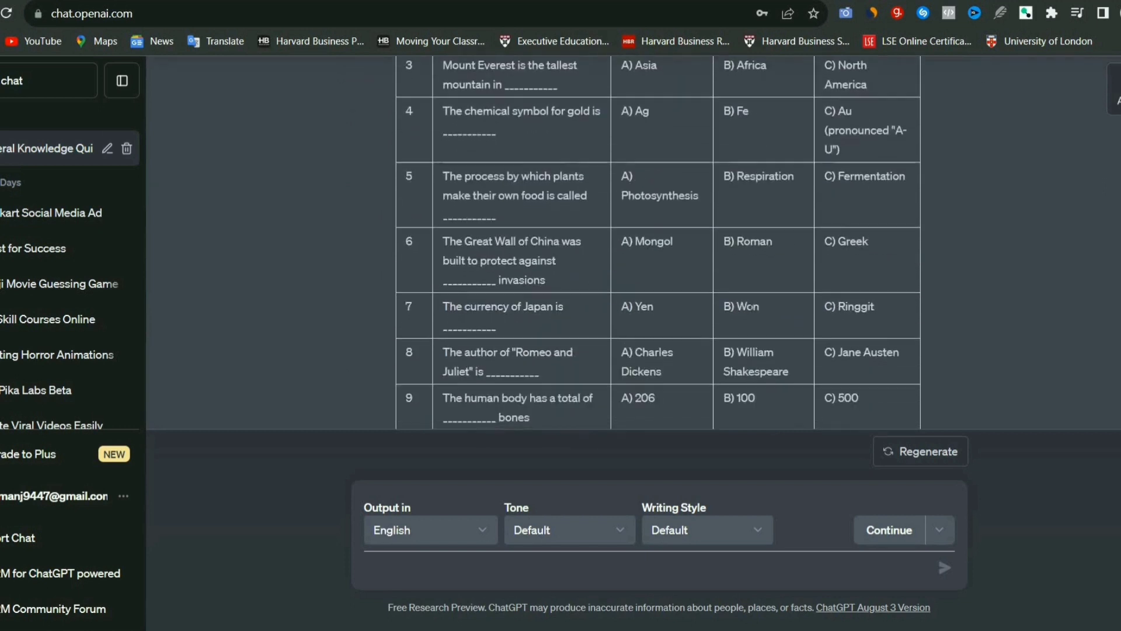
scroll(down, 3)
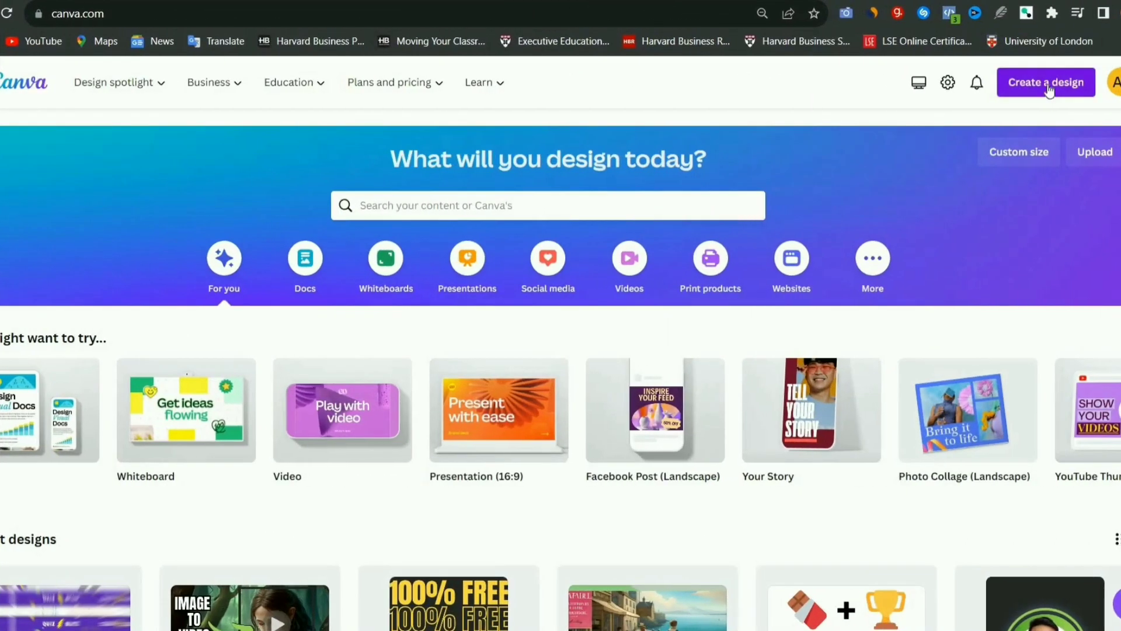
- Create a new blank Video design from the Create a design menu
click(1045, 82)
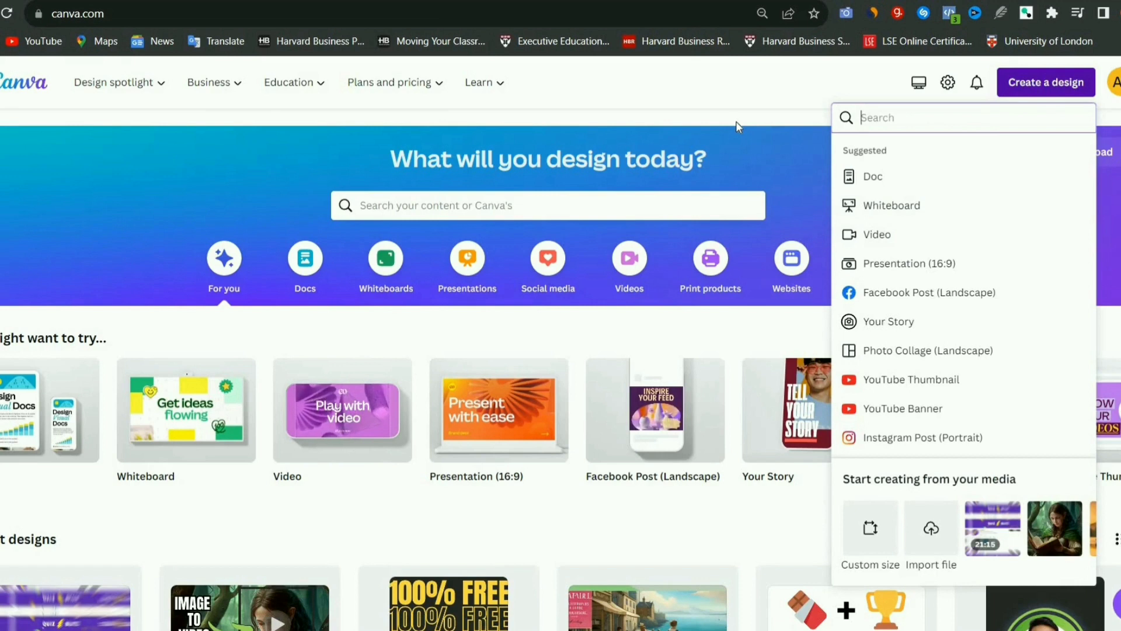
click(877, 233)
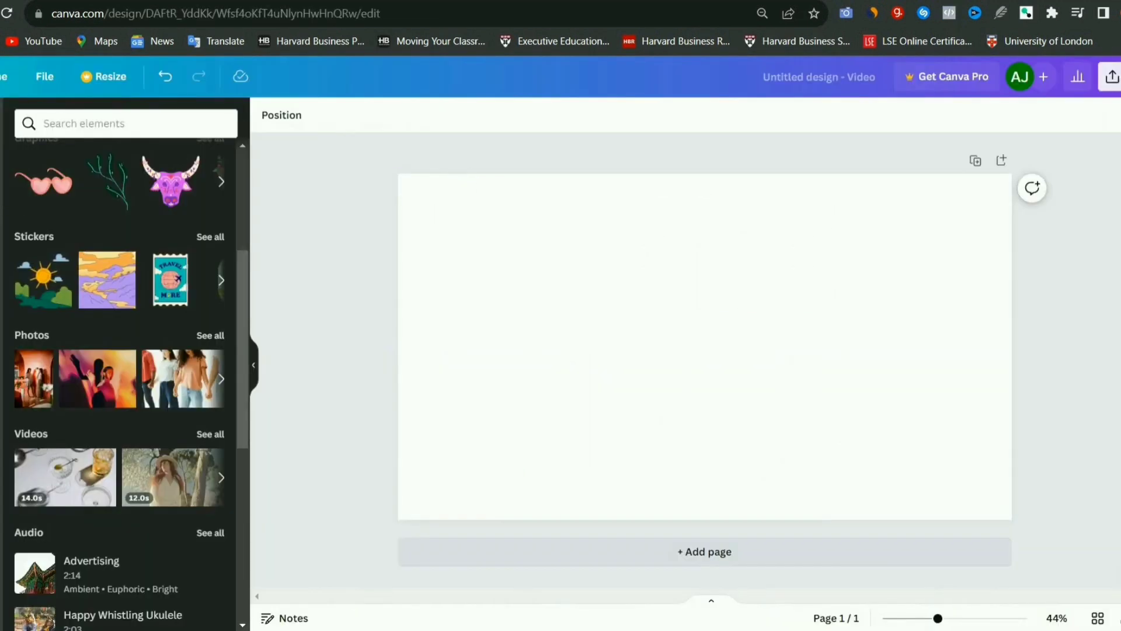
- Search the elements library for 'spiral' and filter the results to videos
click(125, 123)
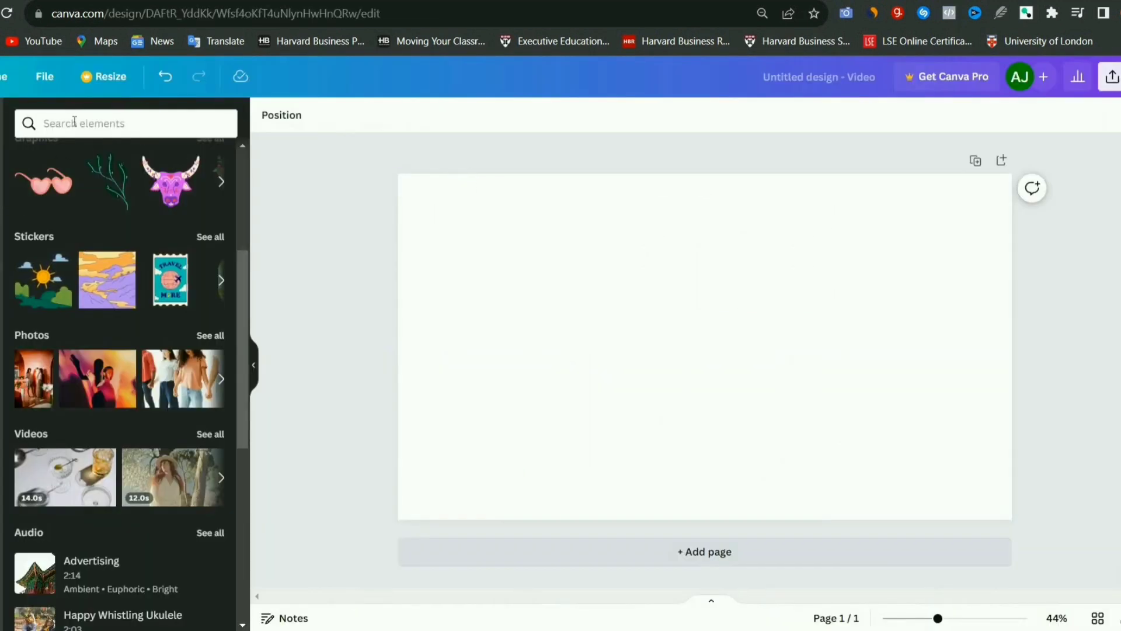
text(spiral)
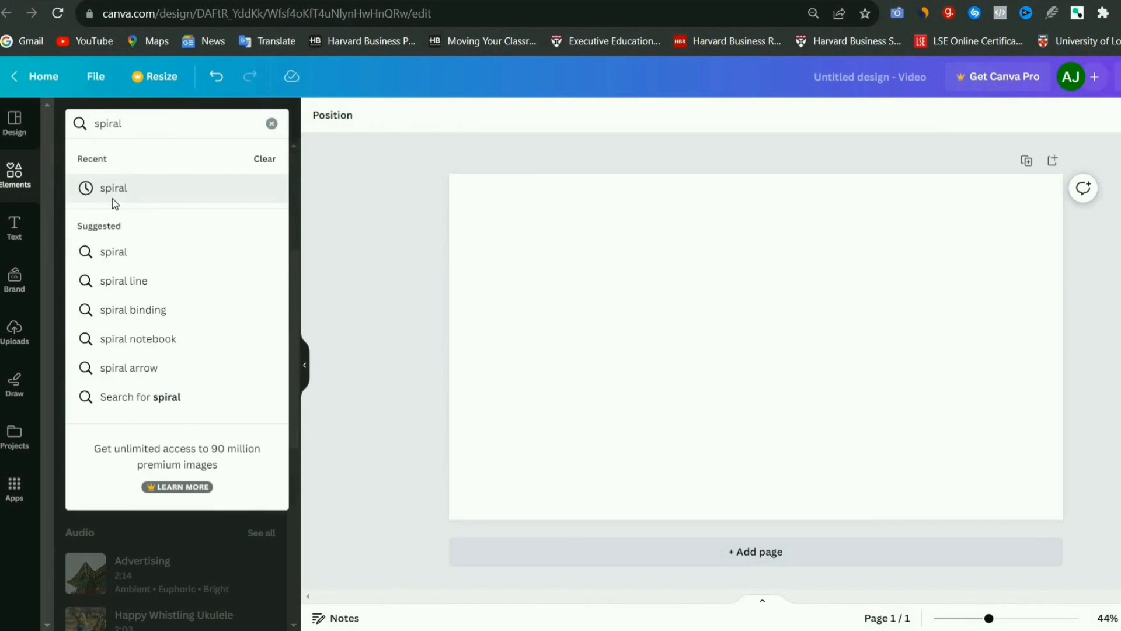
click(111, 188)
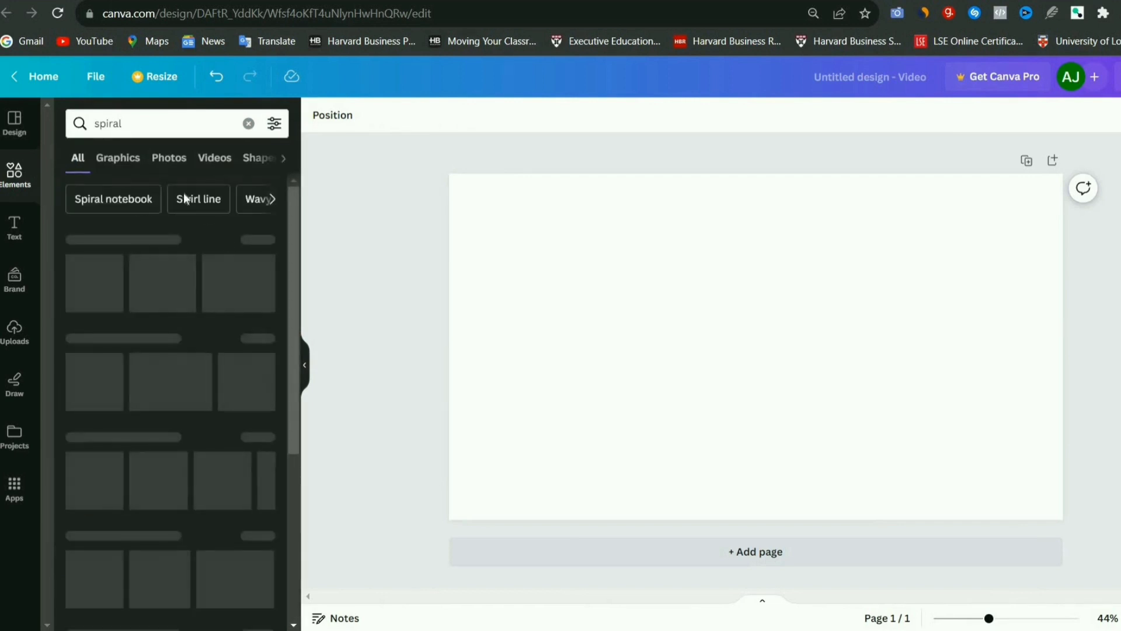
mouse_move(164, 349)
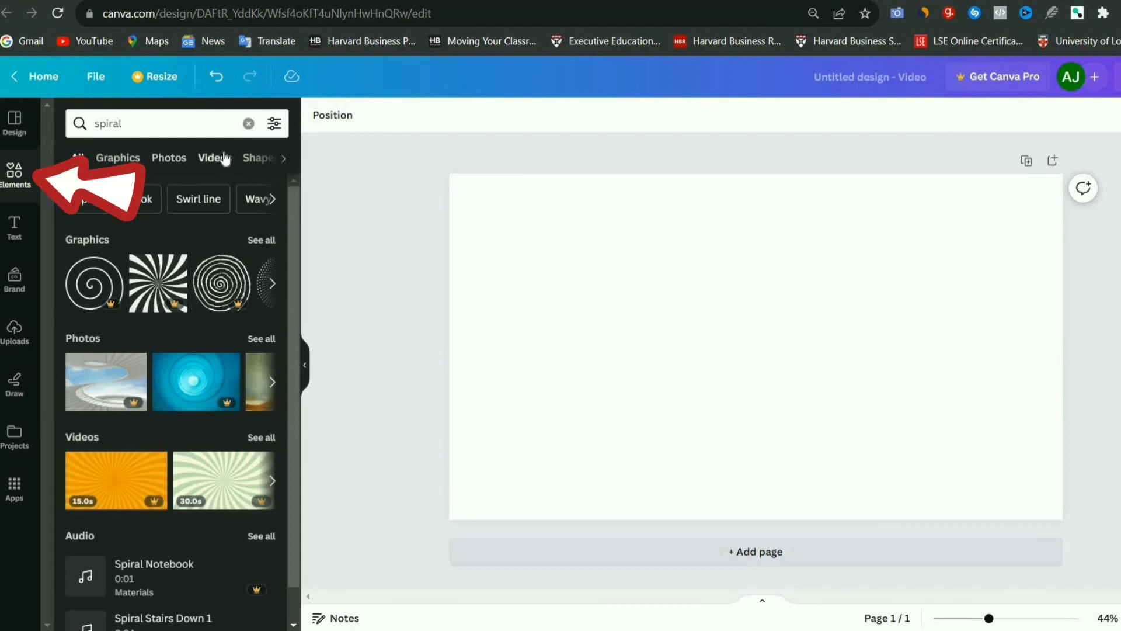
click(214, 157)
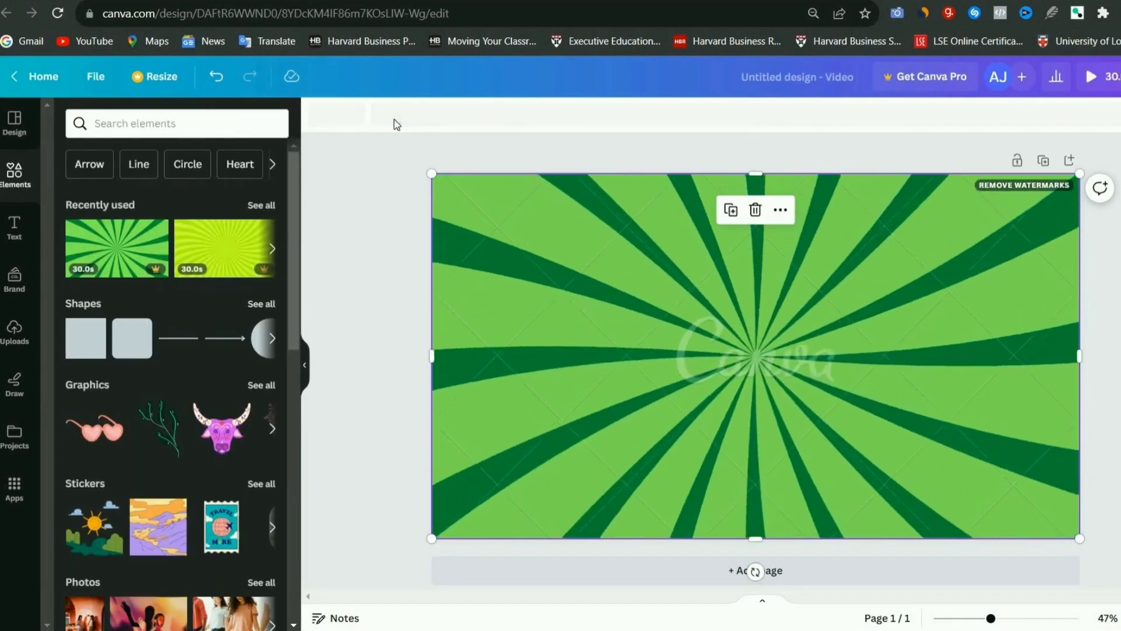
- Select the green sunburst video and place it as the page background
click(754, 357)
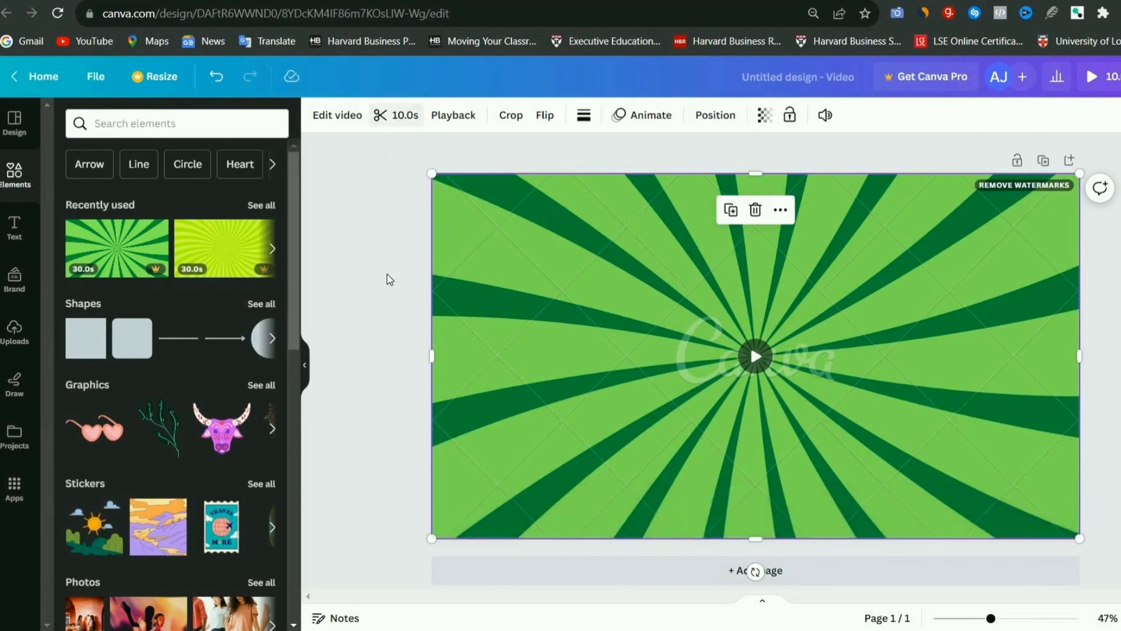
click(755, 356)
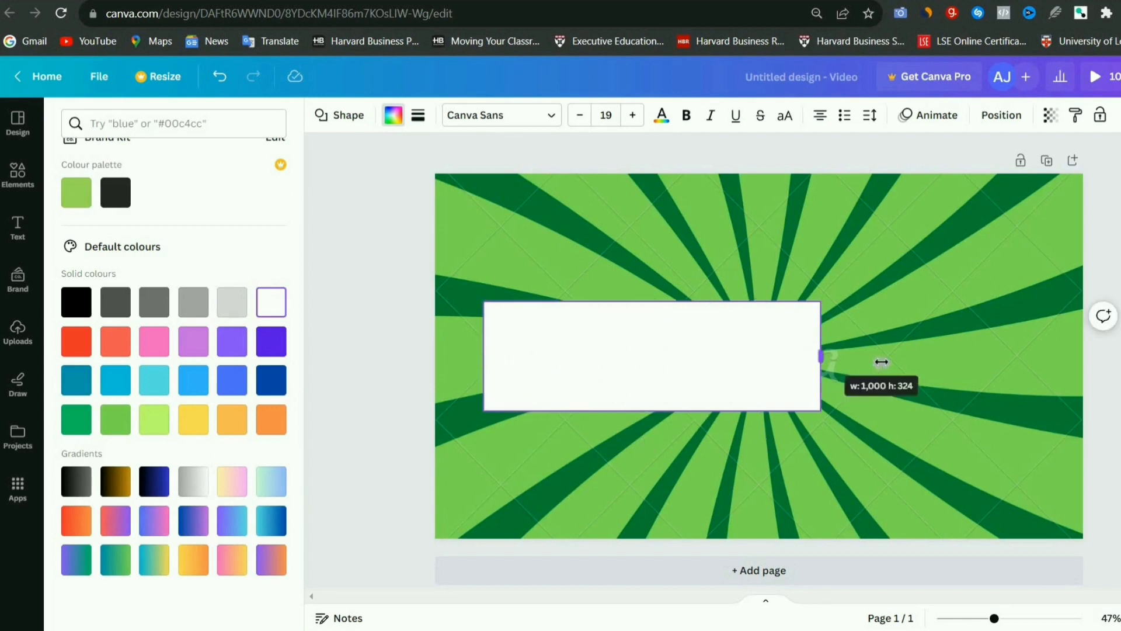
- Resize the white rectangle into a thin bar on the right and place a copy below it
drag(821, 358, 910, 402)
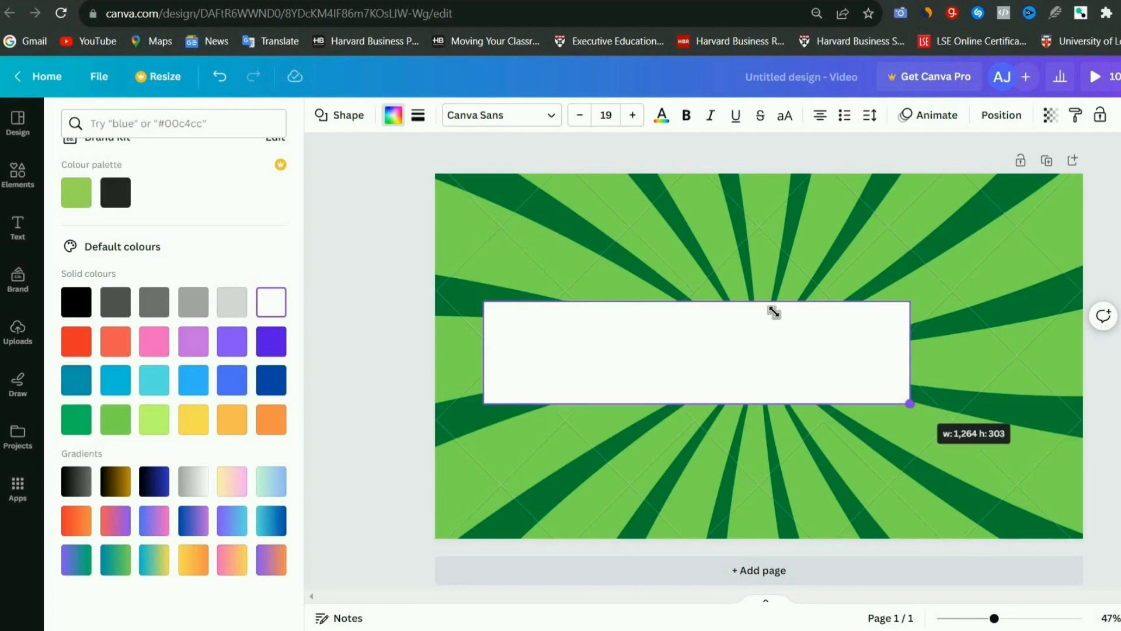
drag(910, 402, 813, 345)
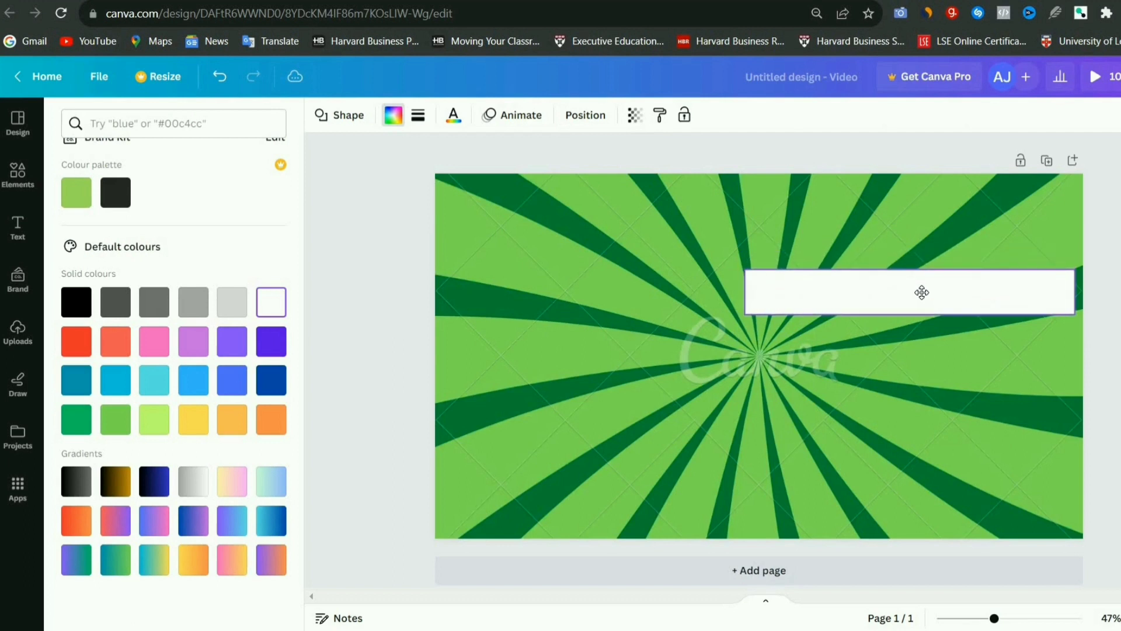
click(910, 292)
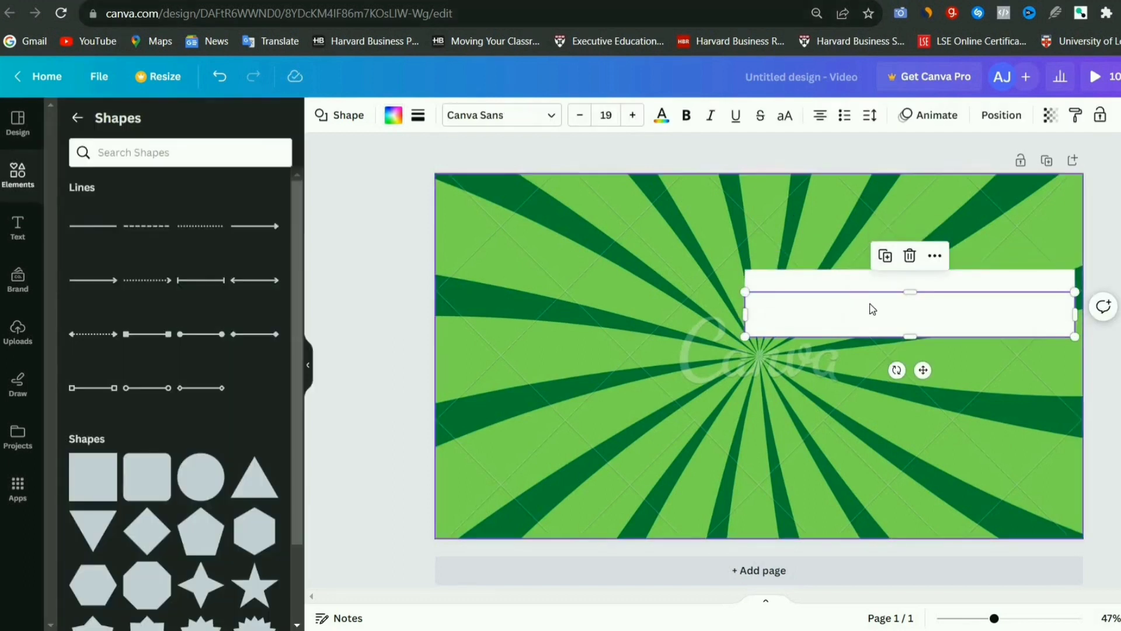
drag(910, 314, 885, 353)
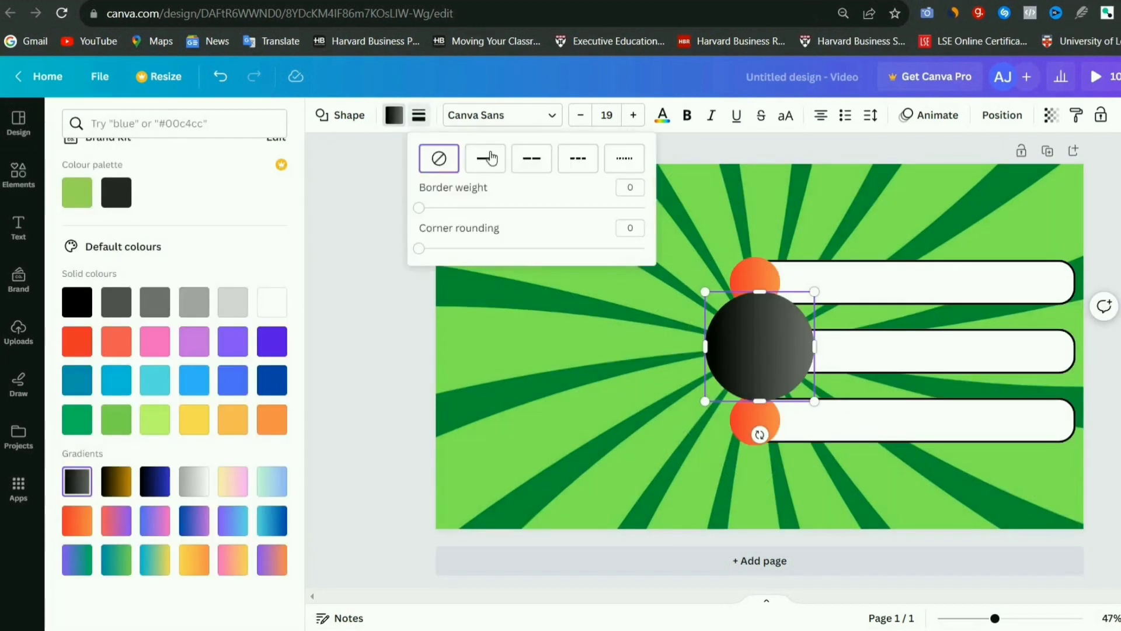
- Give the dark circle a solid border, then add another circle shape
click(484, 159)
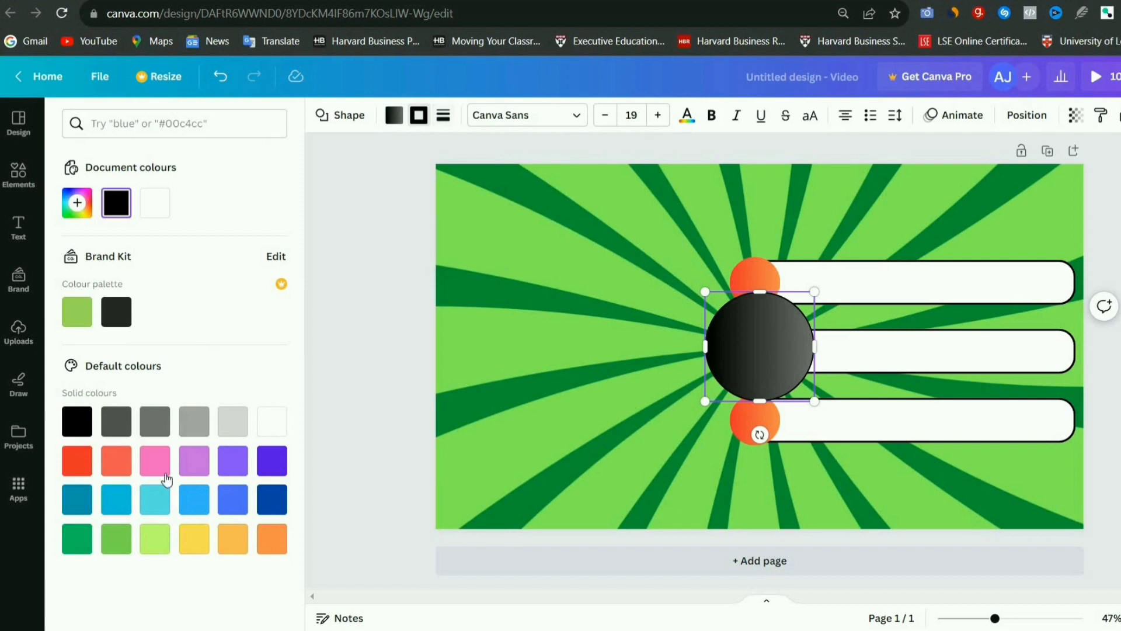
click(18, 175)
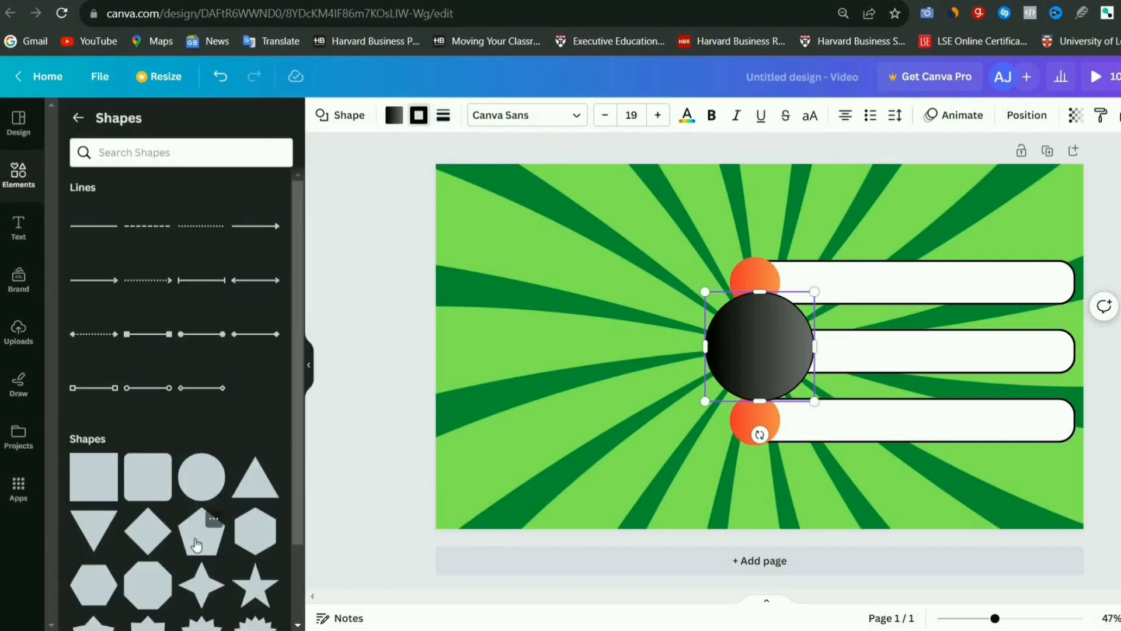
click(443, 115)
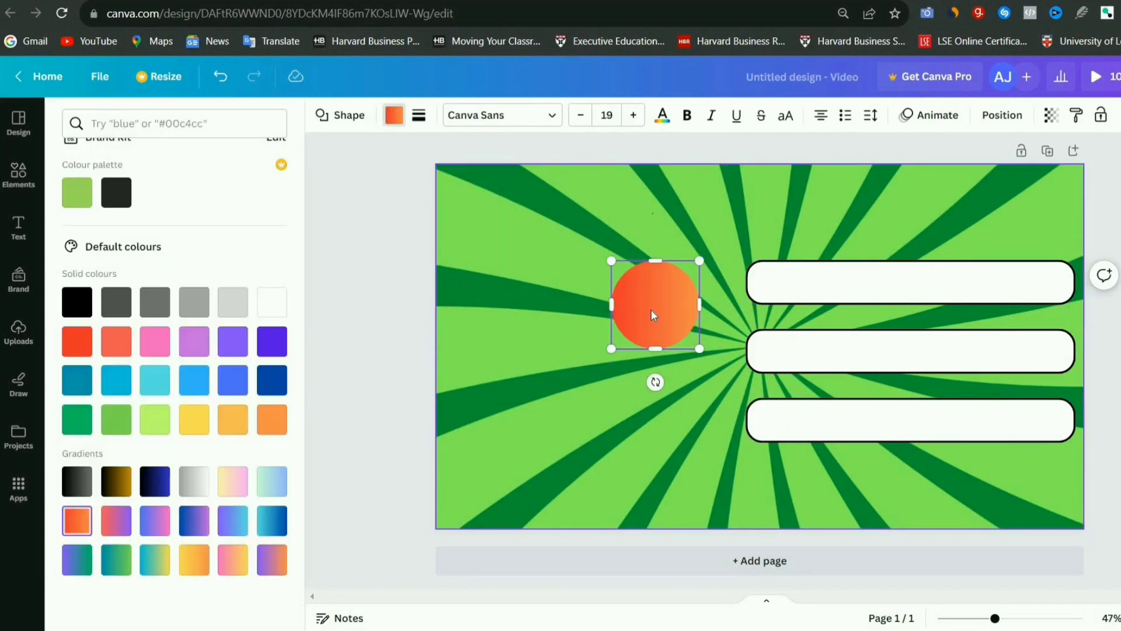
- Shrink the orange circle to 150x150 and duplicate it onto the answer boxes
click(18, 175)
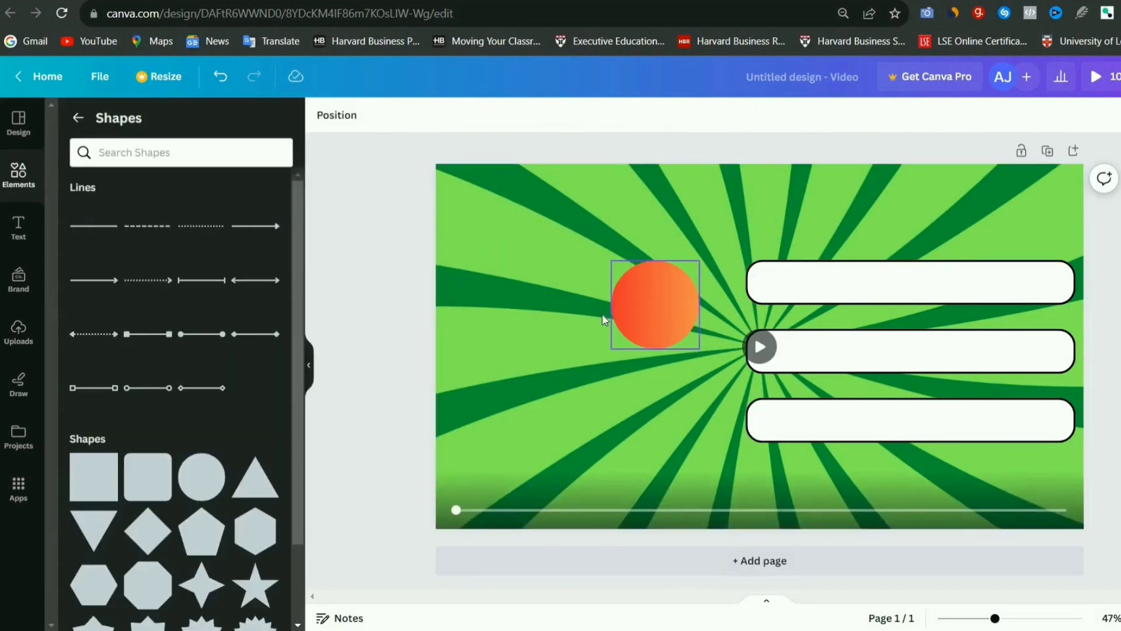
click(653, 306)
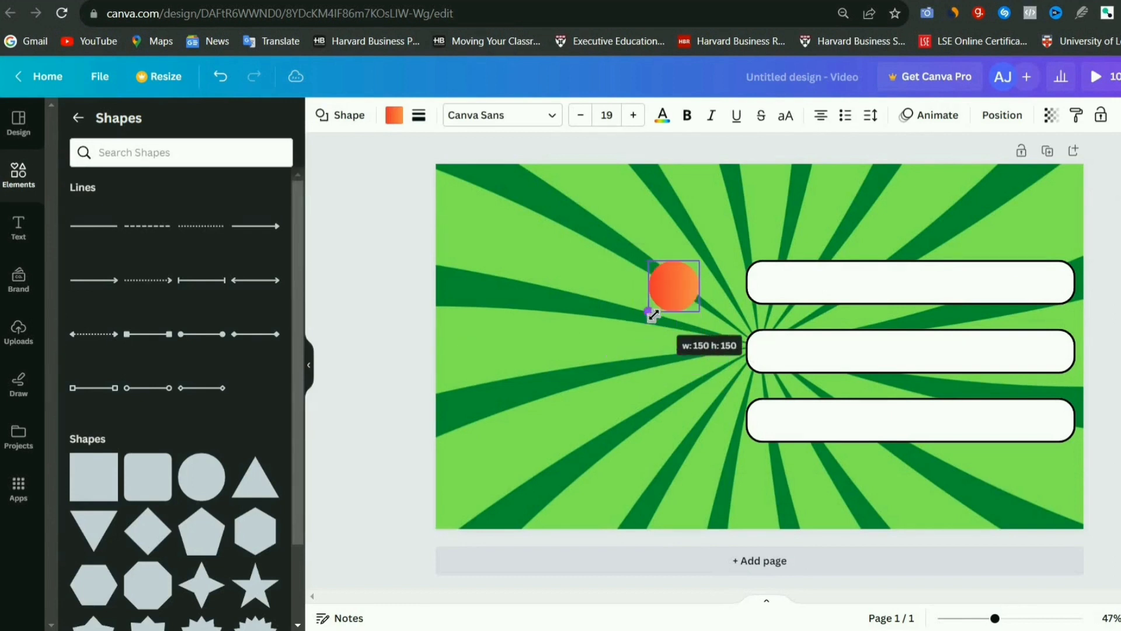
drag(672, 286, 754, 281)
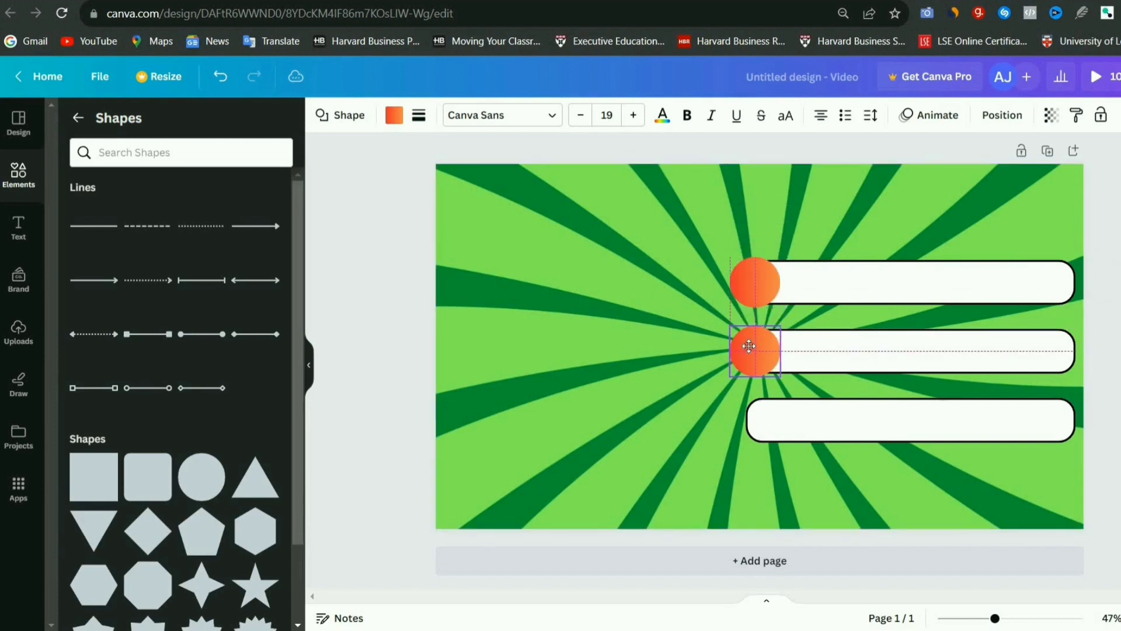
click(753, 351)
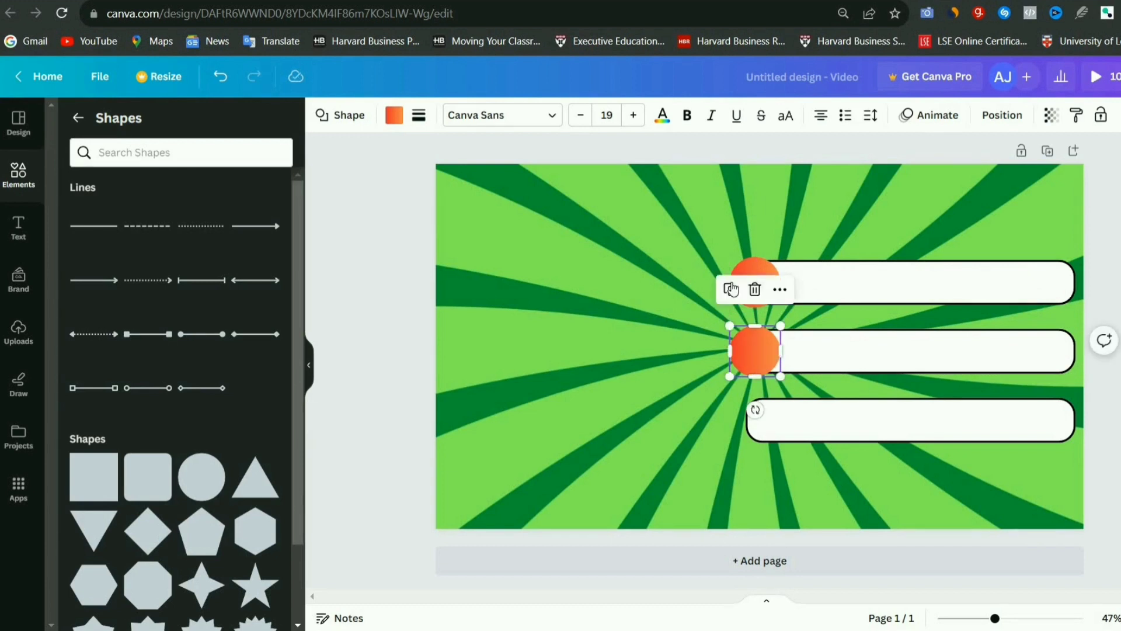
click(755, 420)
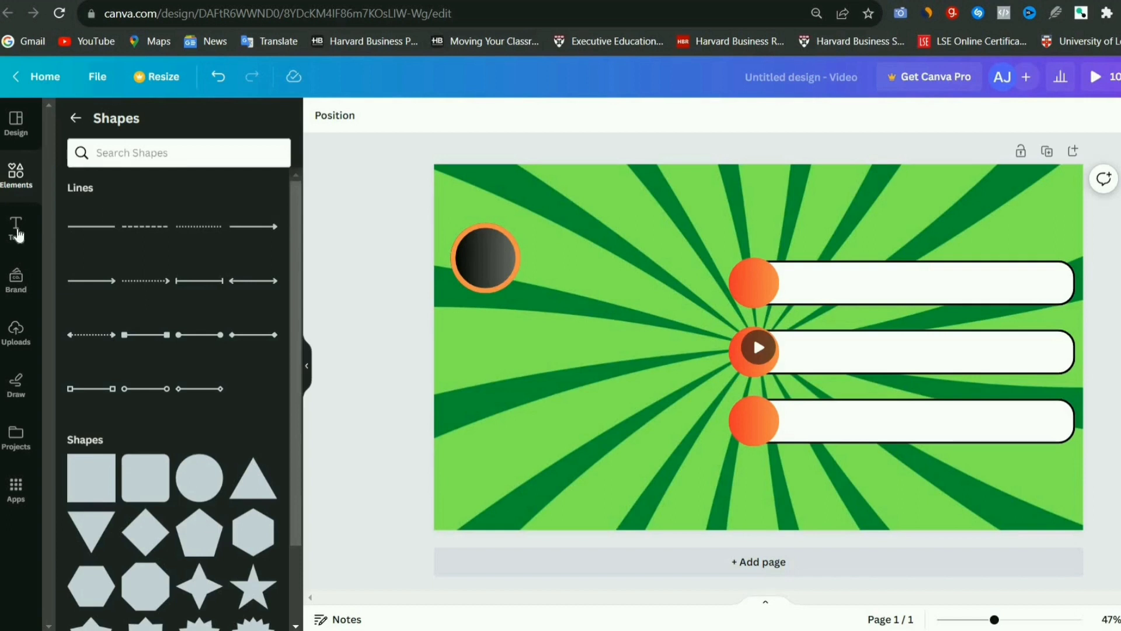
- Add the heading 'The capital of France is ___' and reduce its text size
click(16, 227)
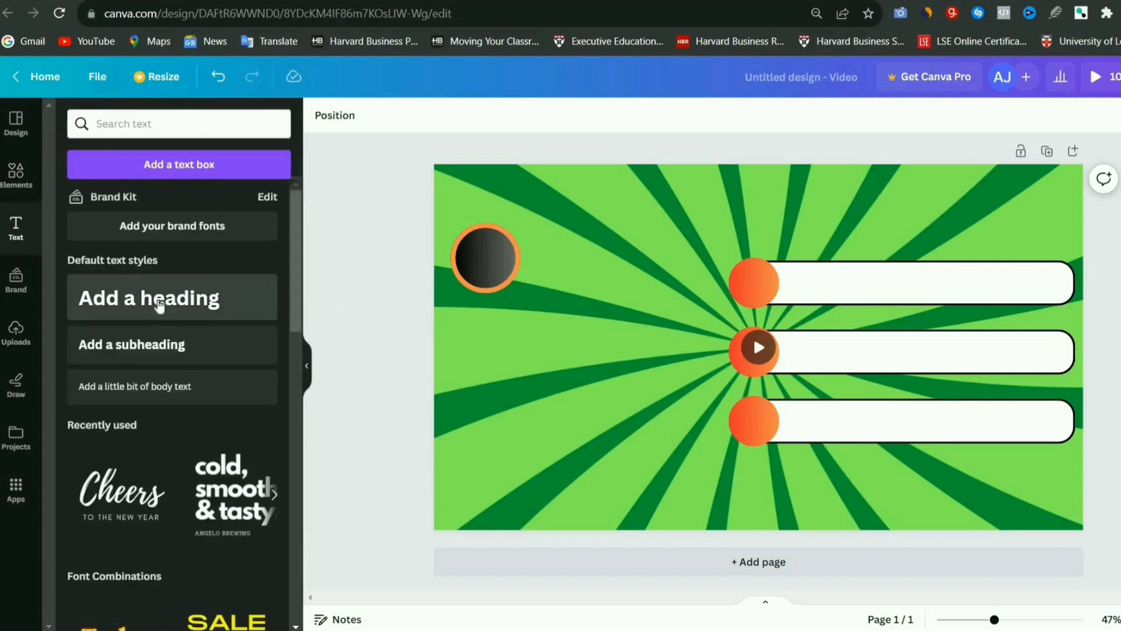
click(149, 299)
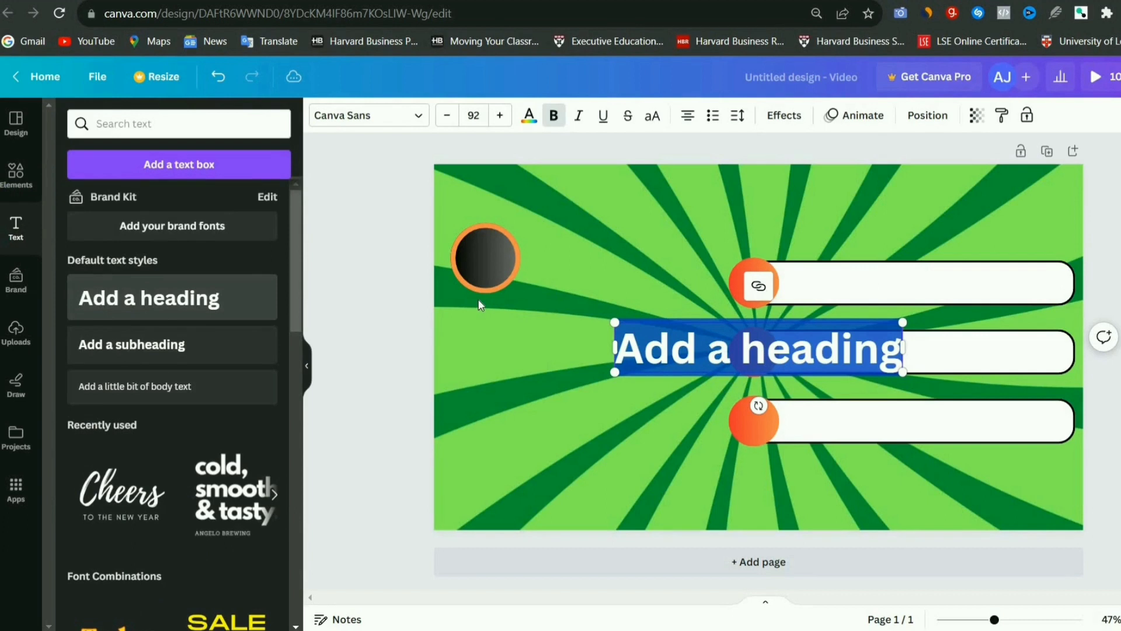
right_click(758, 349)
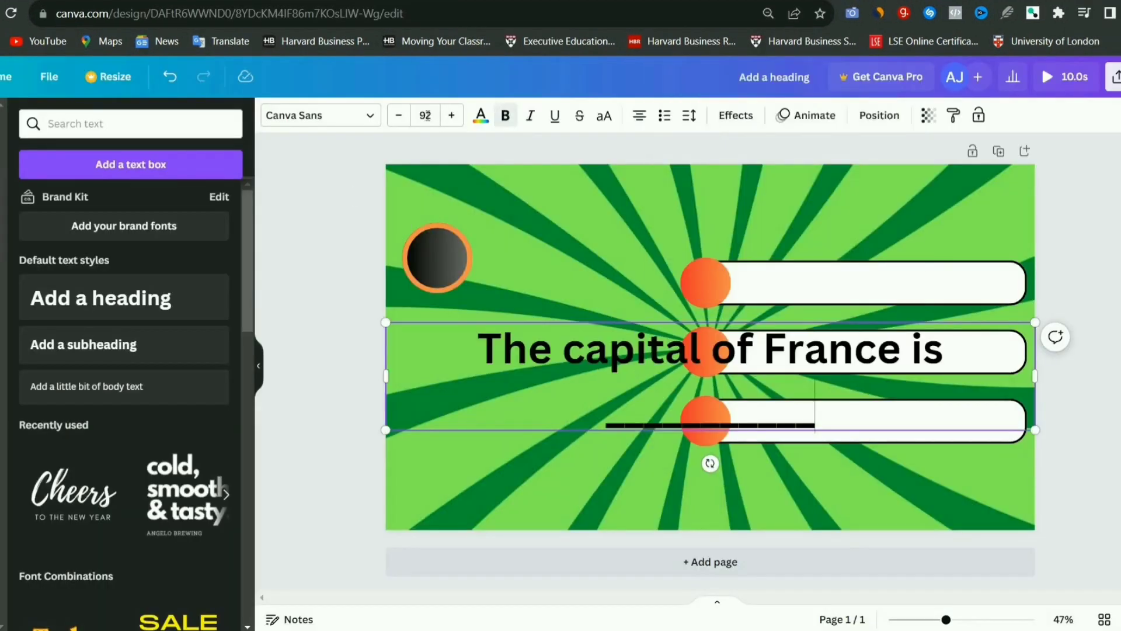
click(425, 115)
text(80)
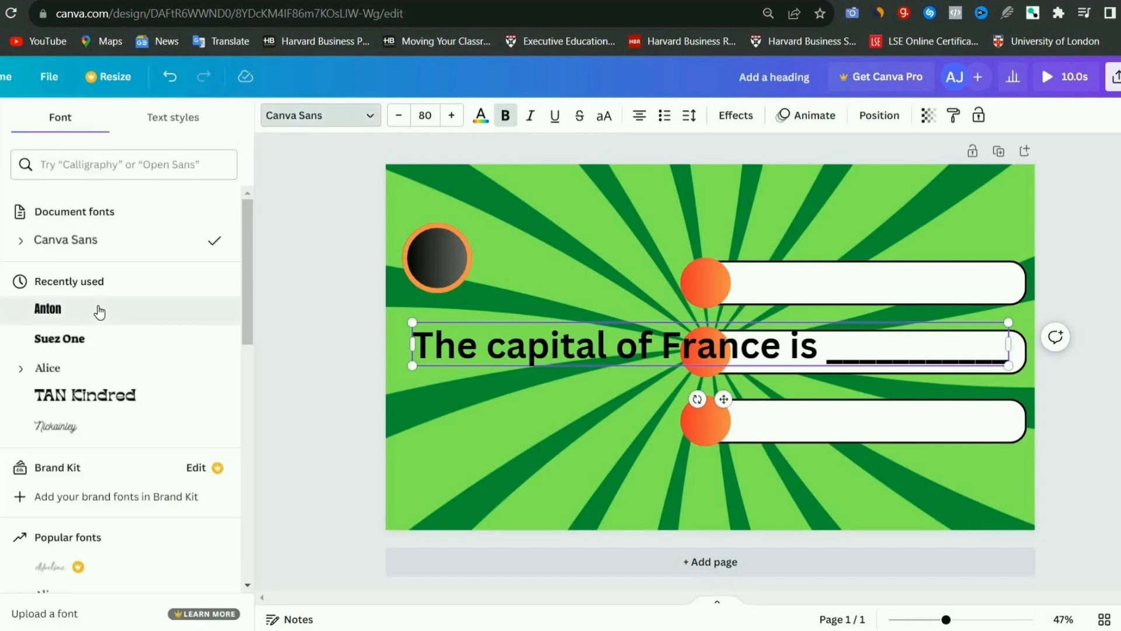
- Apply Anton to the heading, put a bold white 1 in the dark circle, and select a circle letter
click(47, 309)
text(1)
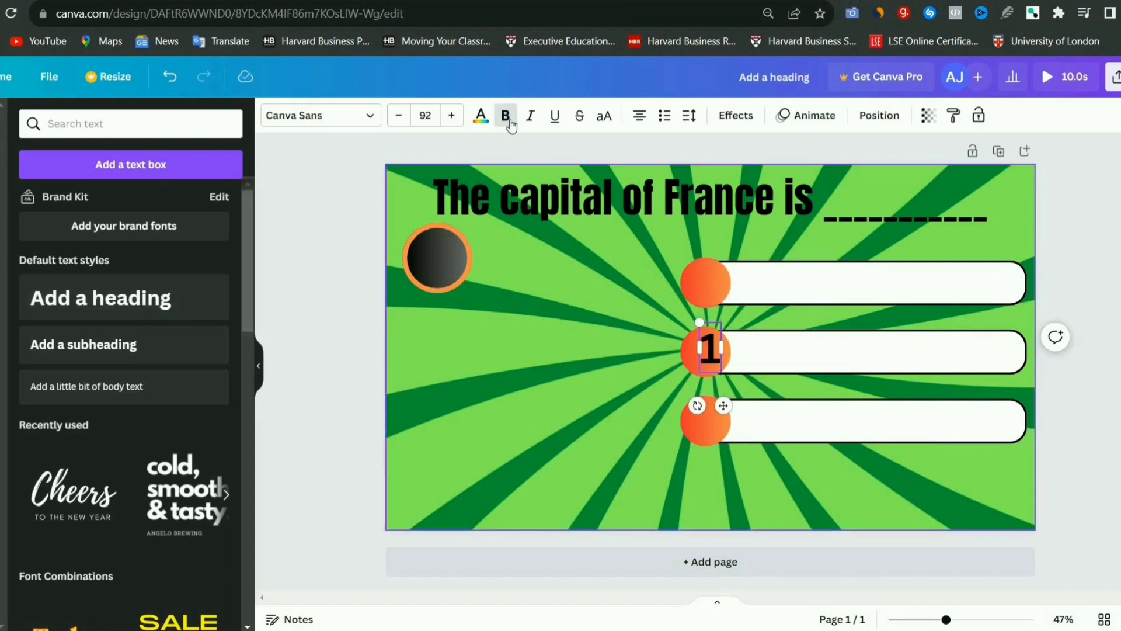
click(480, 115)
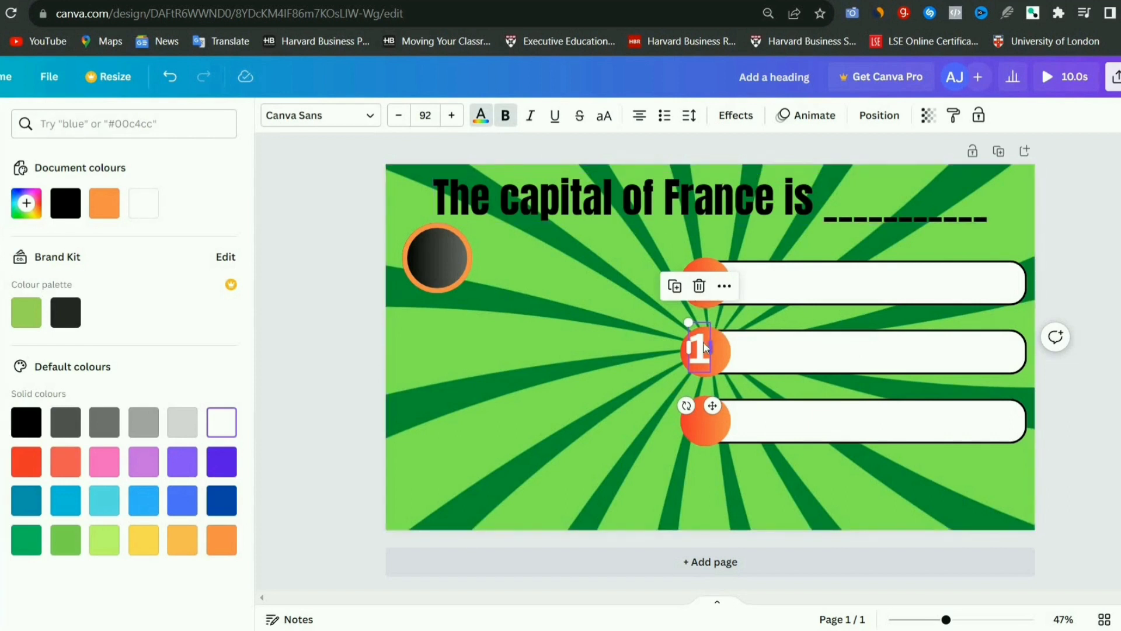
drag(704, 350, 436, 258)
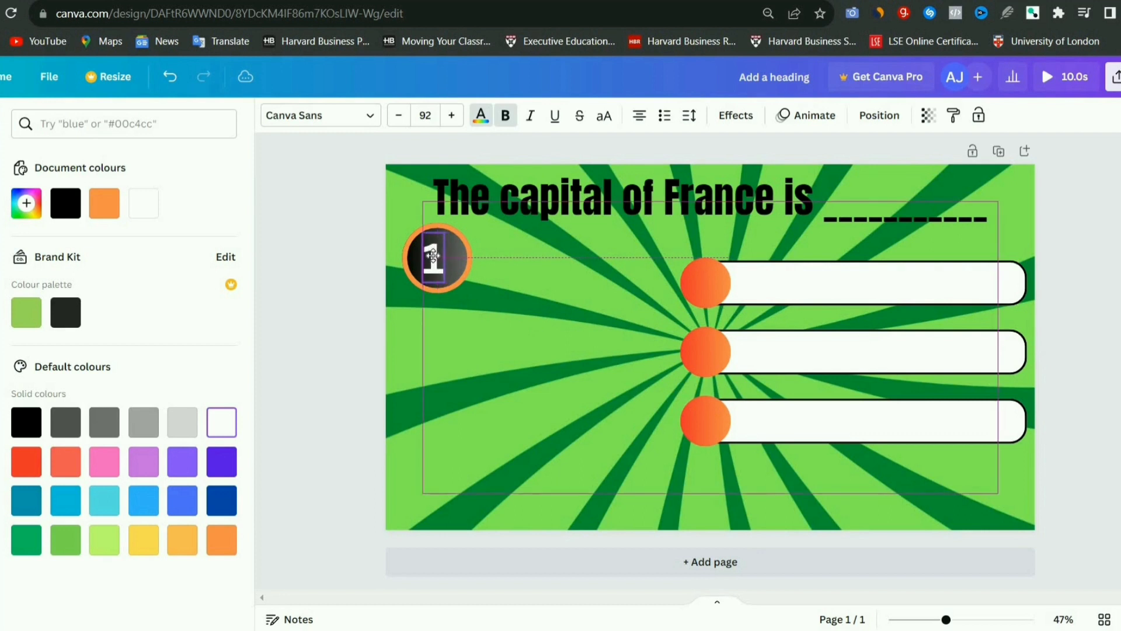
click(437, 259)
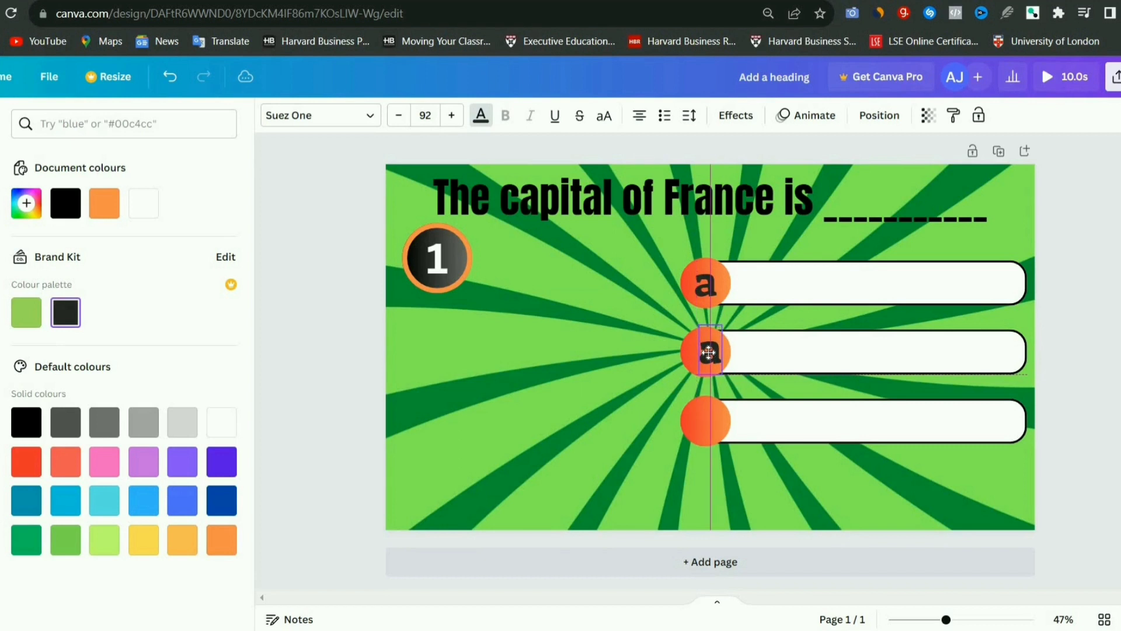
click(706, 351)
text(loading bar)
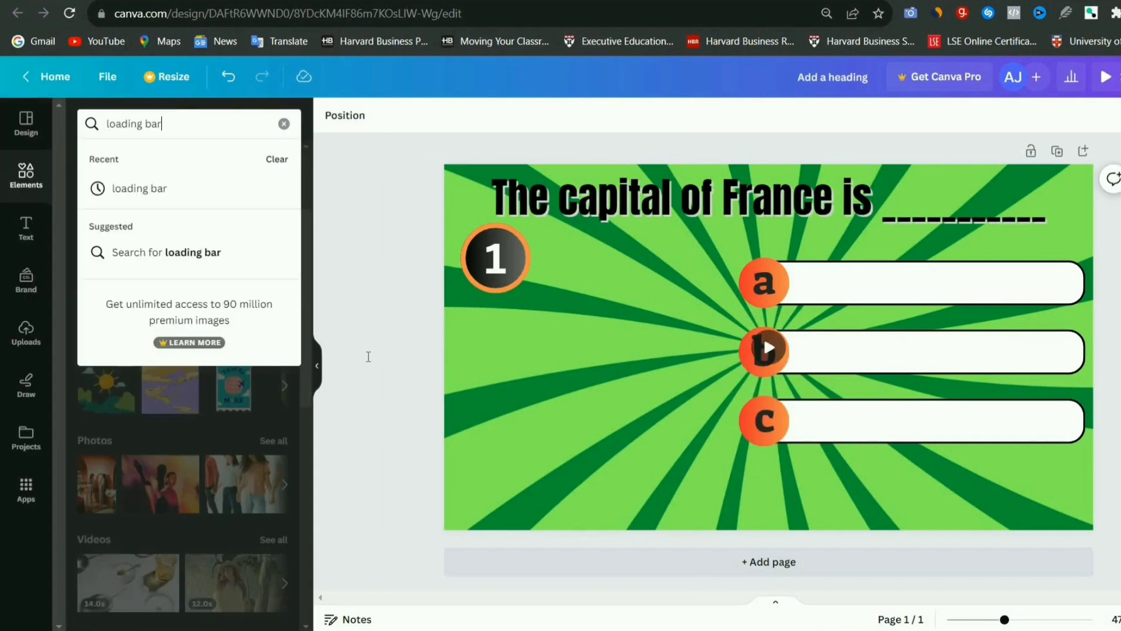
- Search Elements for 'loading bar' and filter the results to videos
key(Enter)
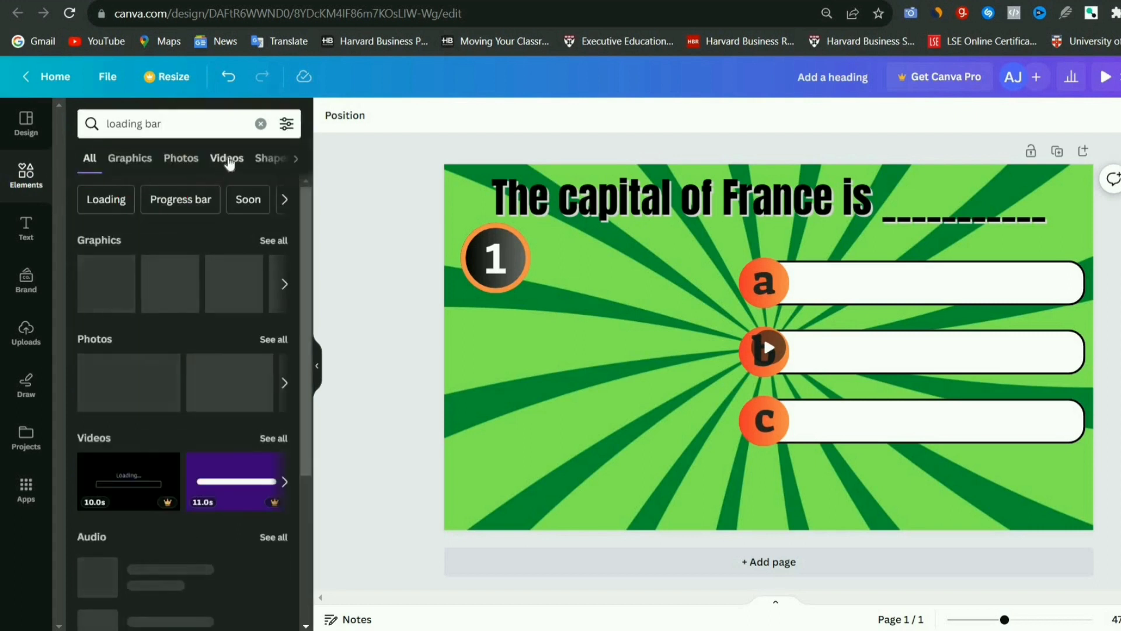
click(226, 158)
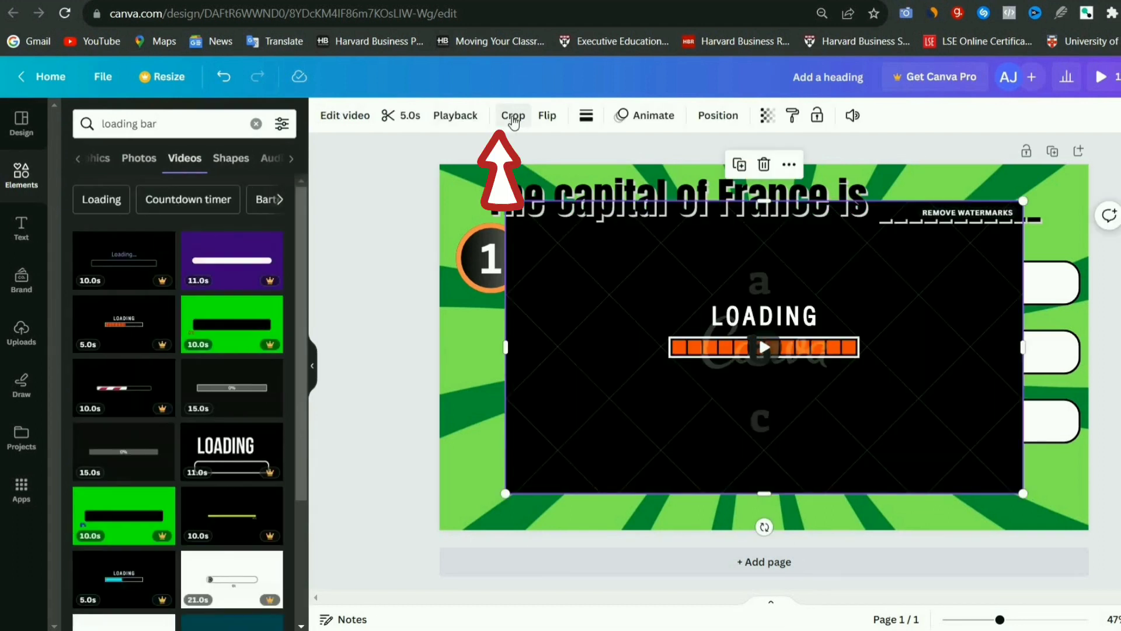
- Crop the loading video to its orange bar and move it below the answer boxes
click(512, 116)
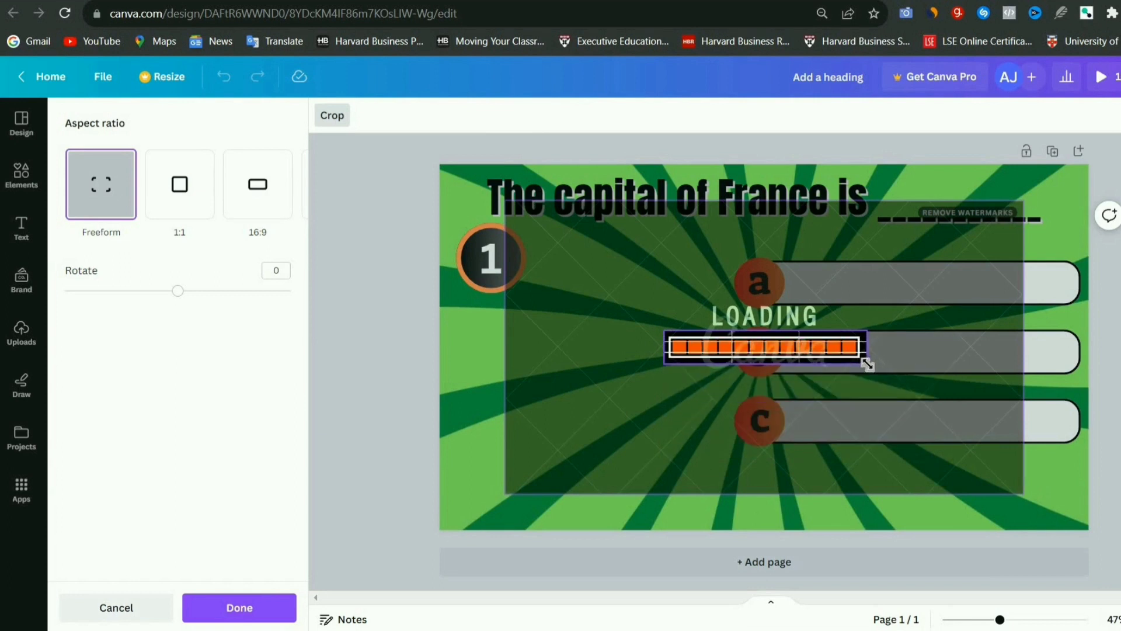
click(239, 608)
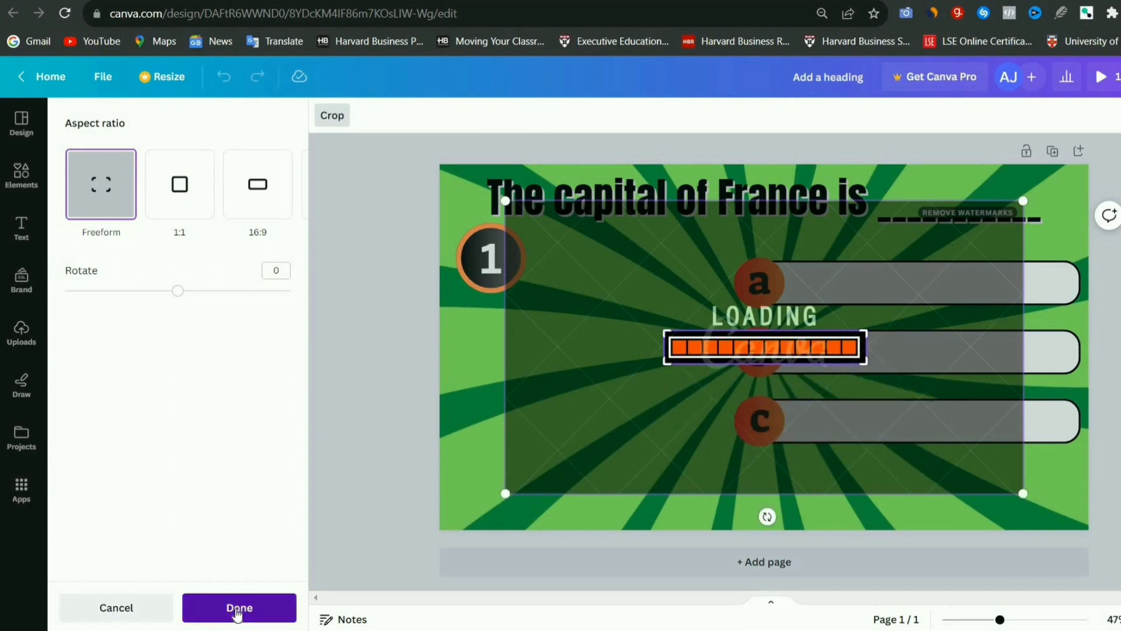
click(239, 607)
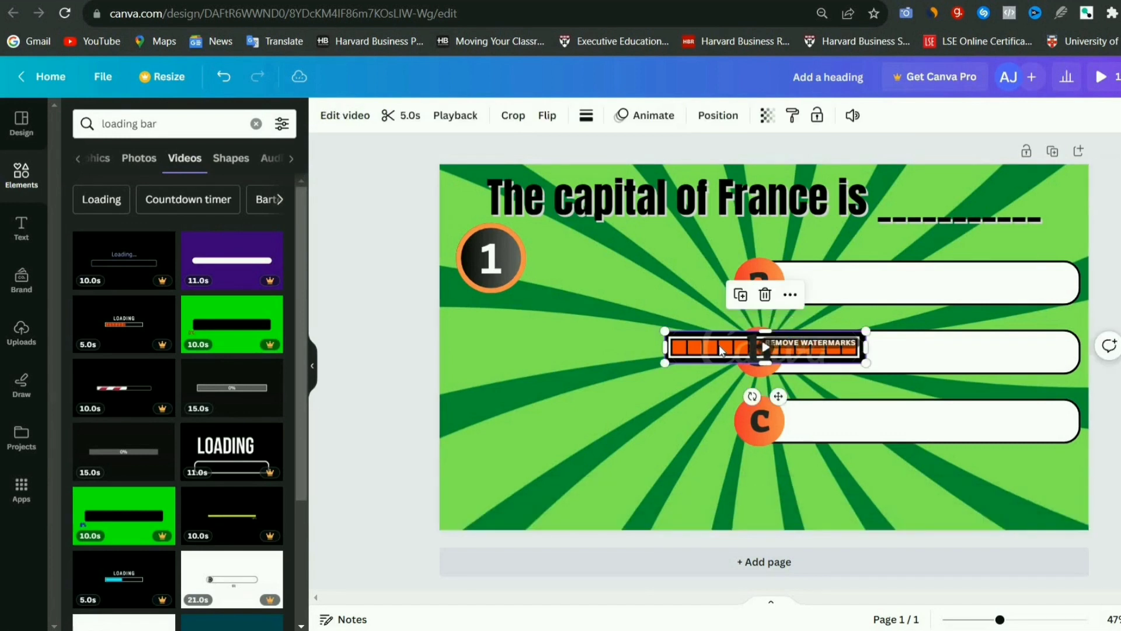
drag(763, 347, 658, 477)
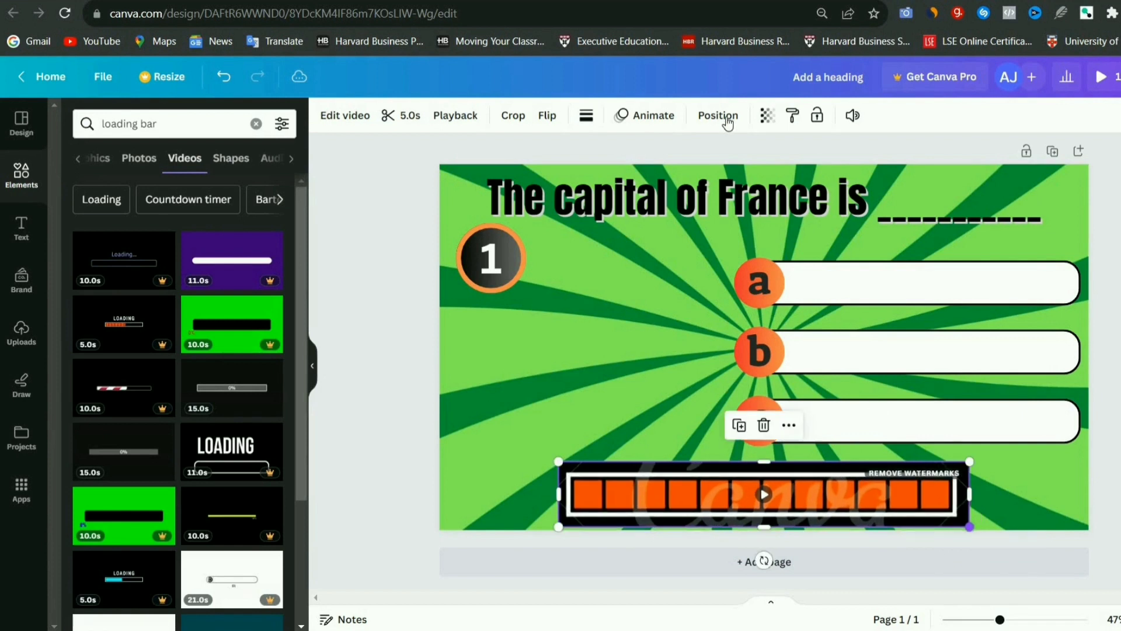
click(717, 115)
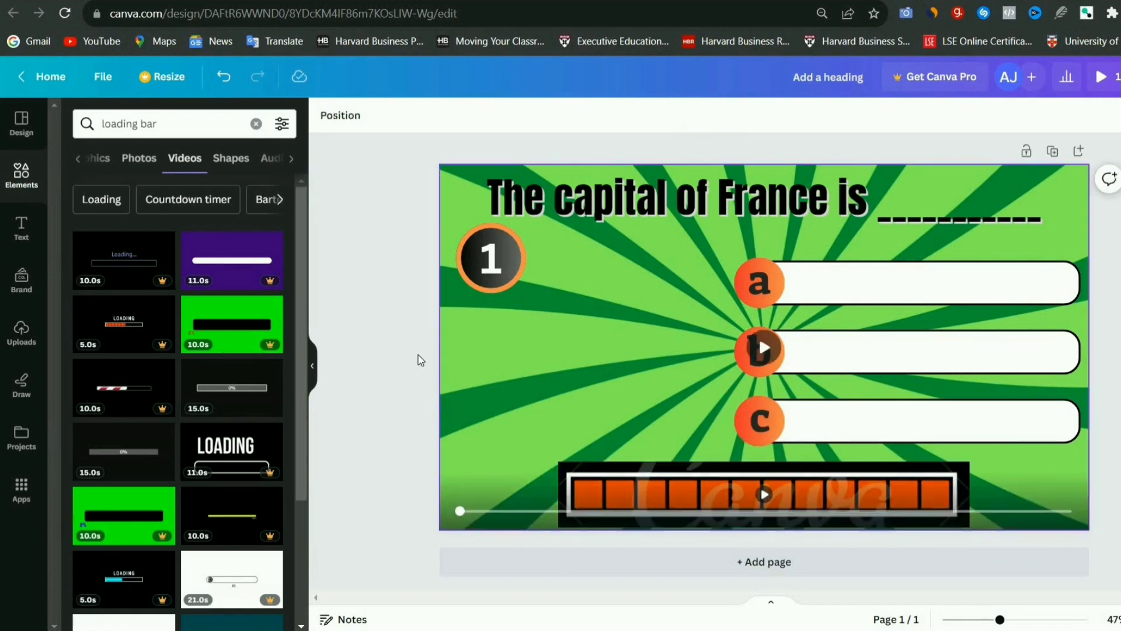
mouse_move(401, 372)
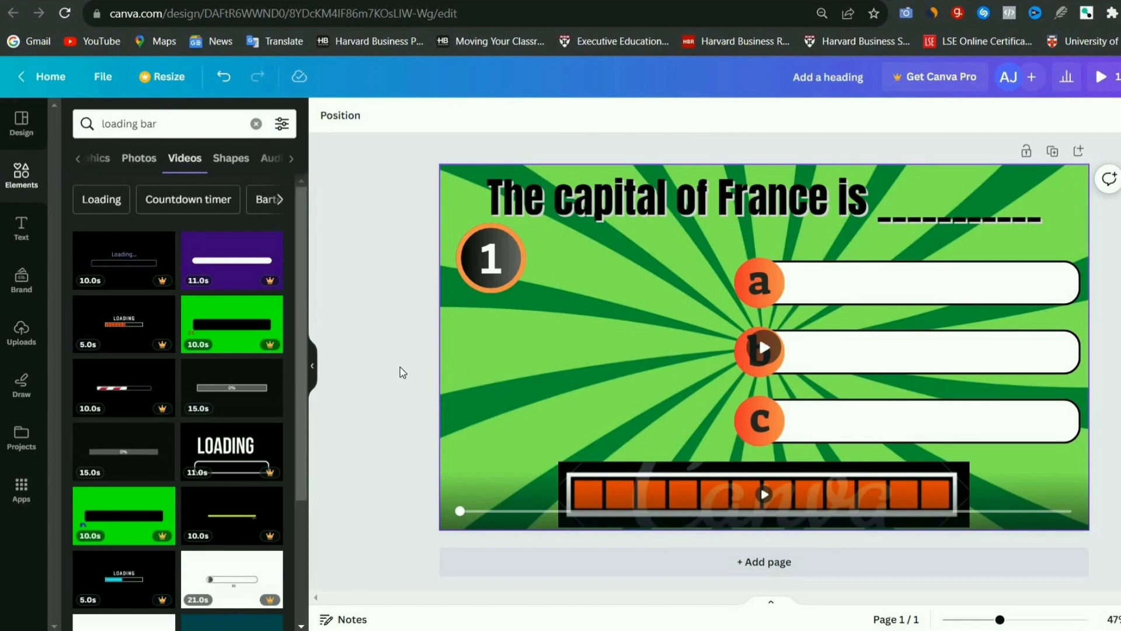